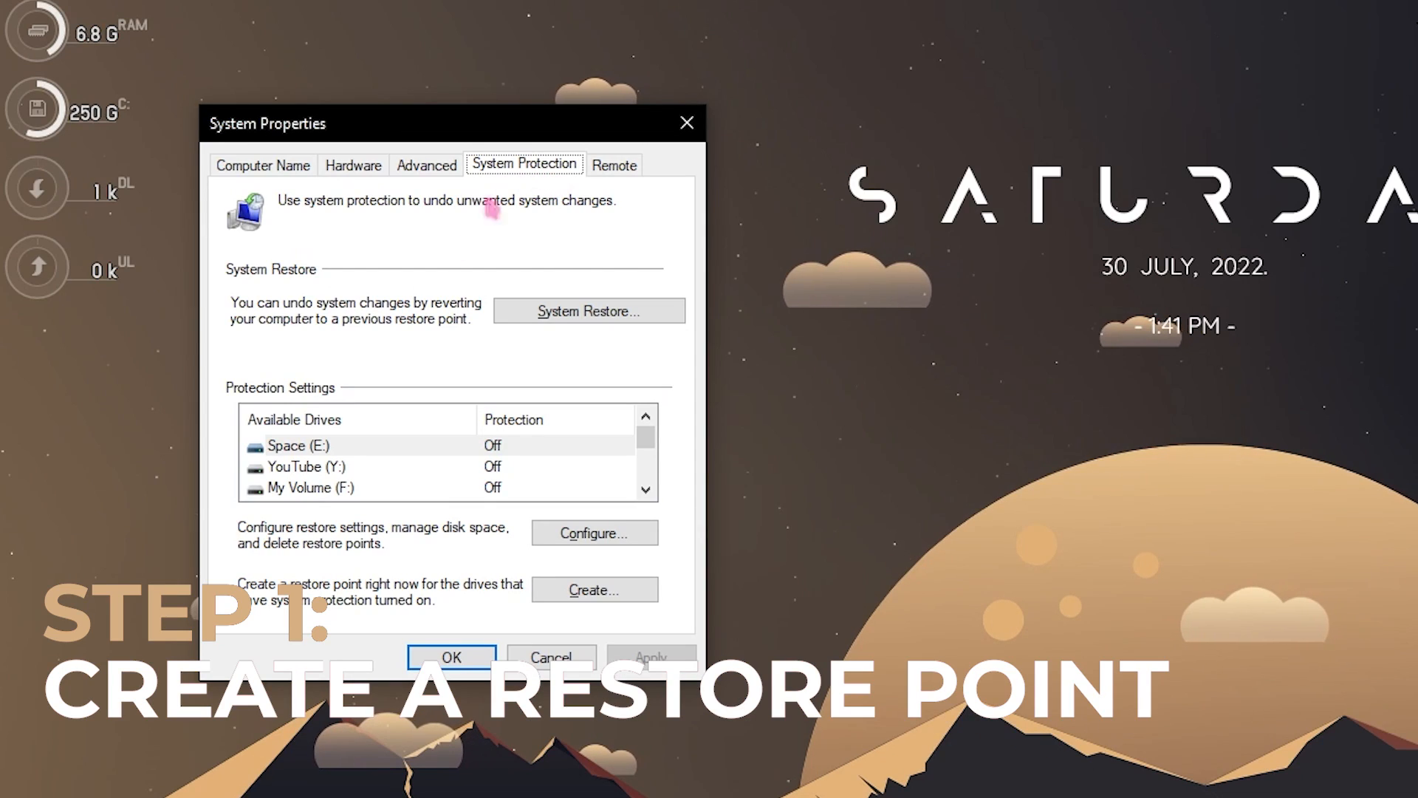
Create a restore point for Local Disk (C:) with a description and dismiss the success message
scroll(down, 3)
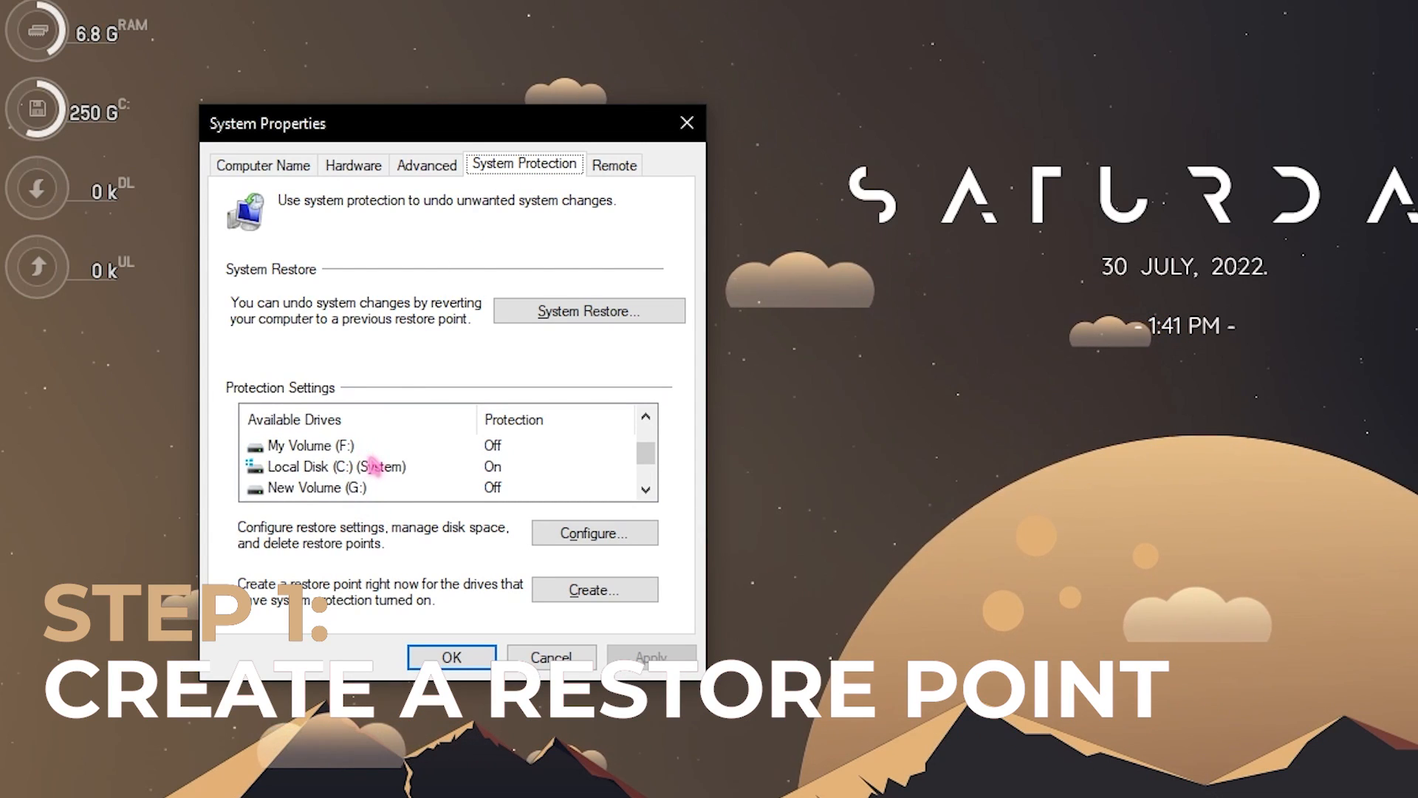
click(363, 467)
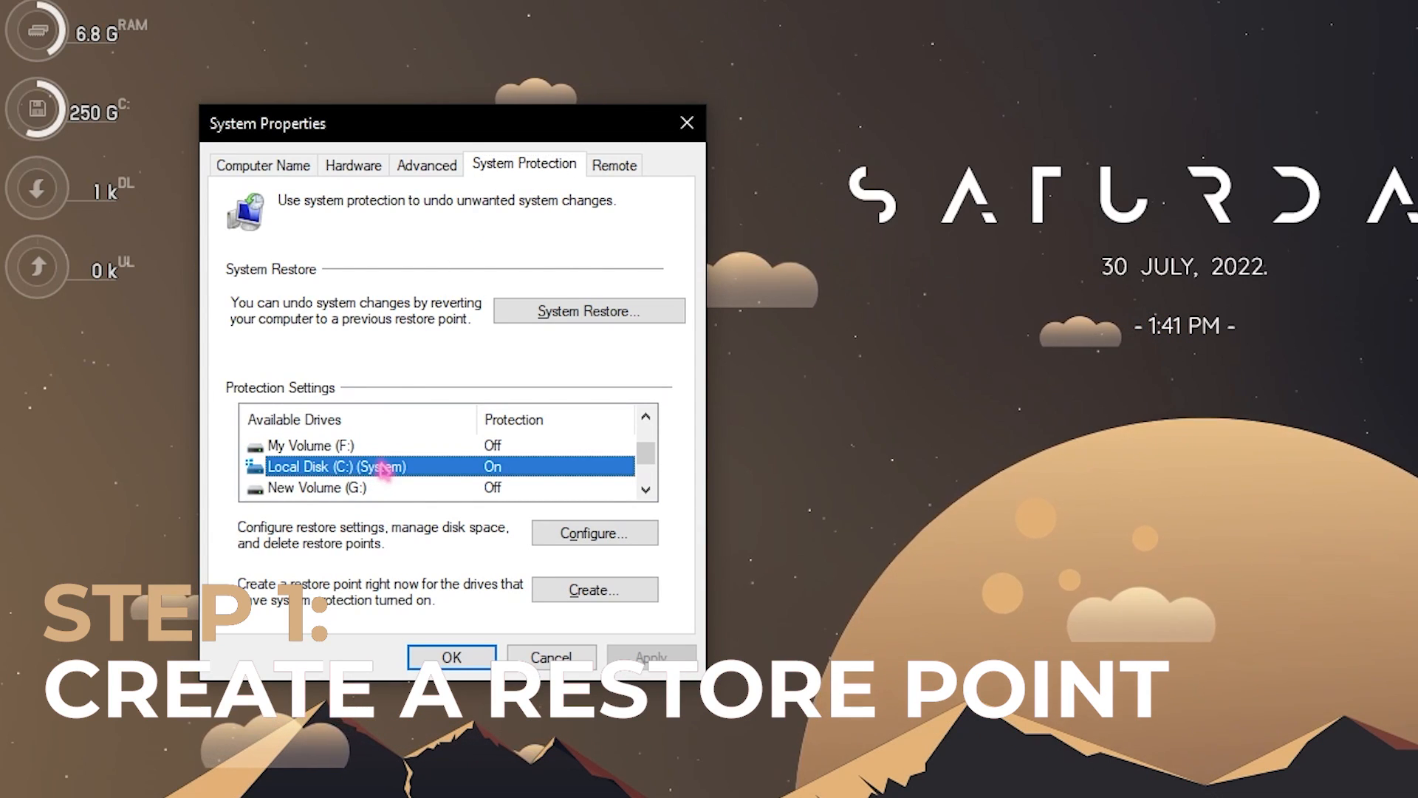
click(594, 590)
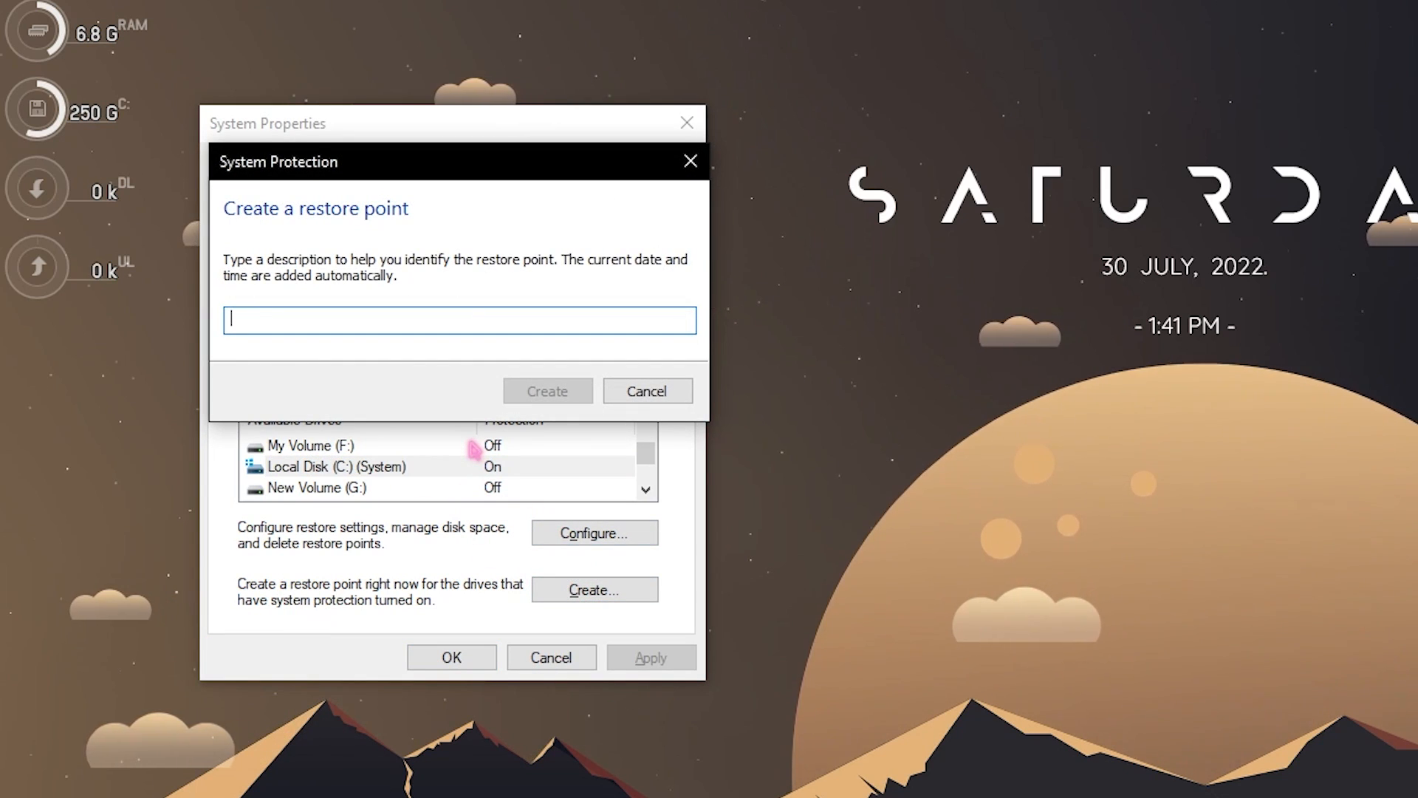
click(547, 390)
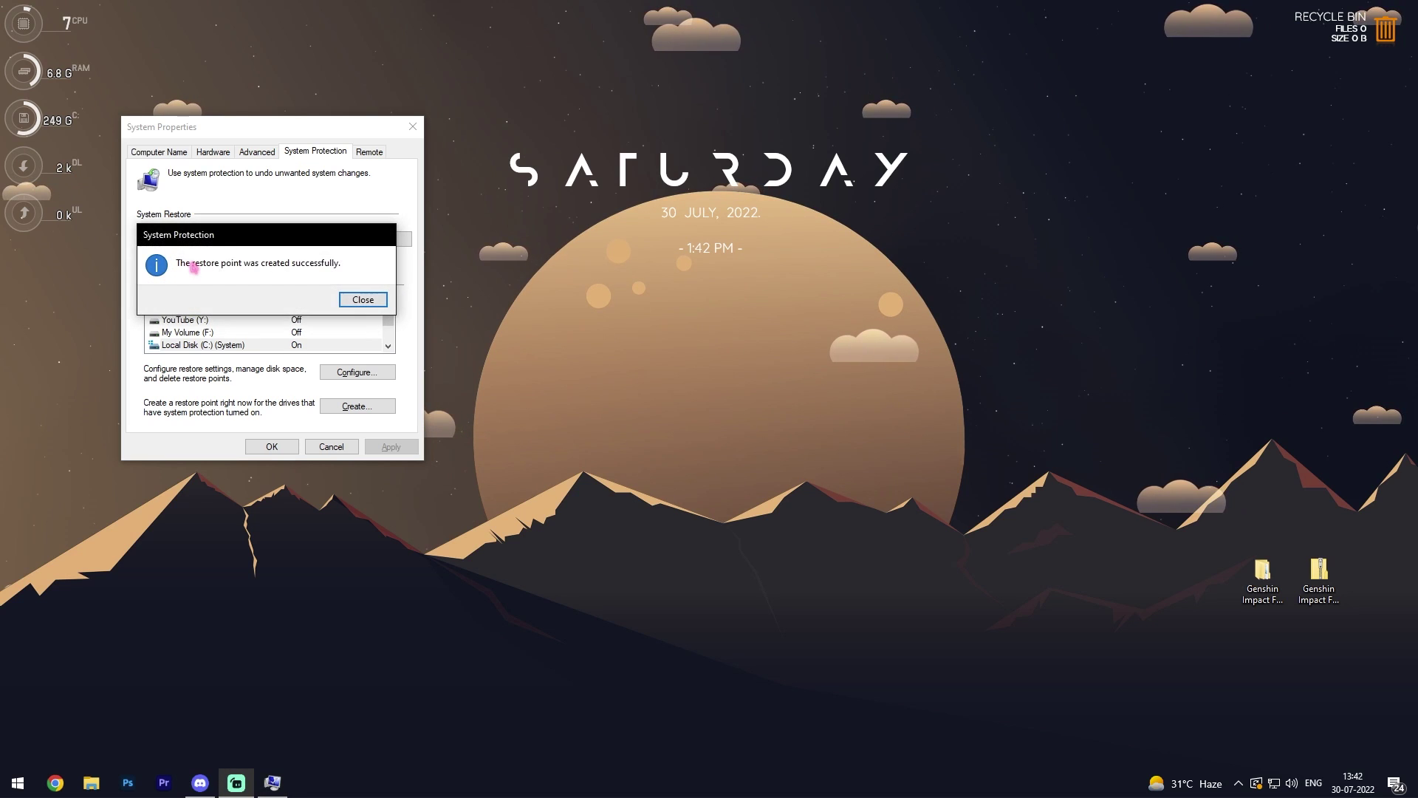
click(363, 299)
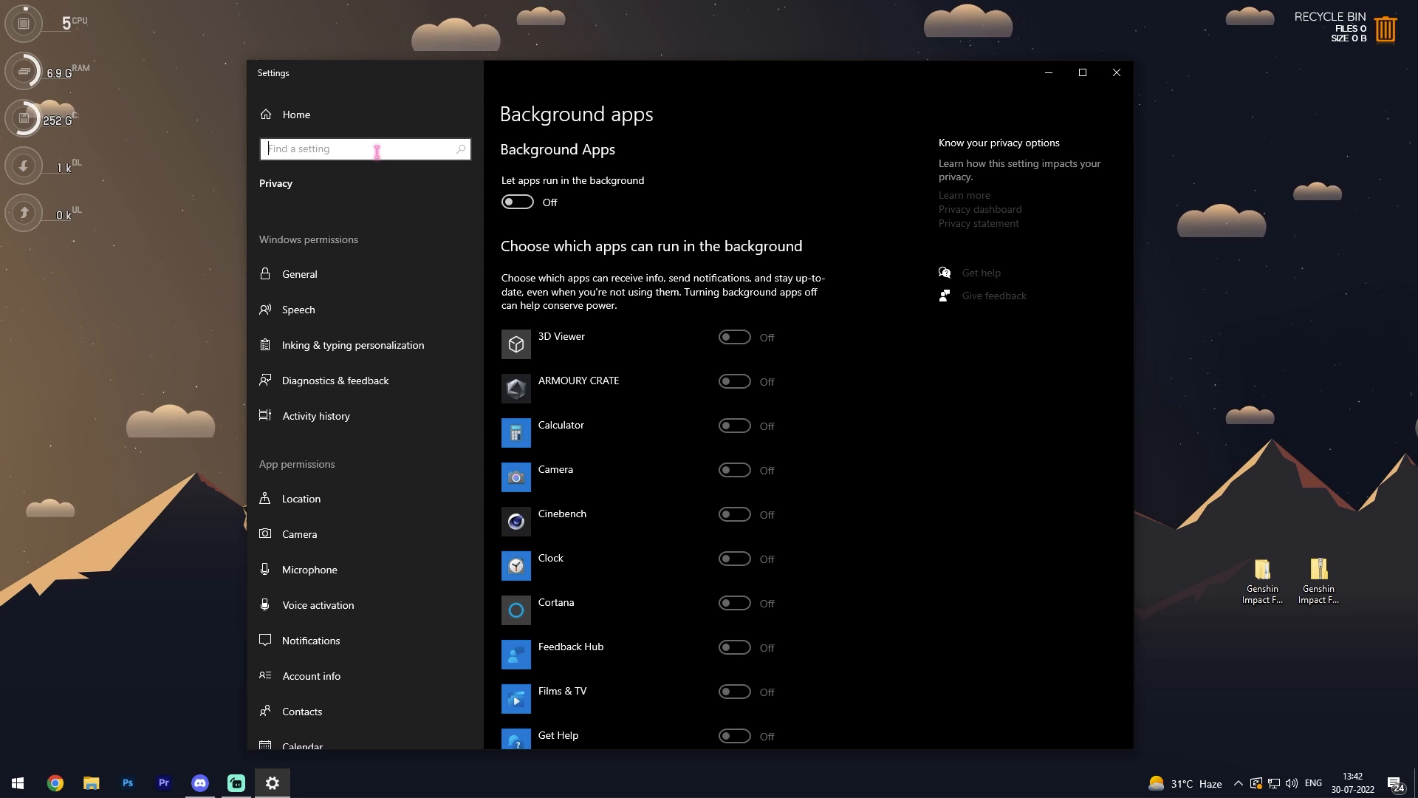
Search Settings for 'game mode' and bring up the Game Mode page with it on
text(game mod)
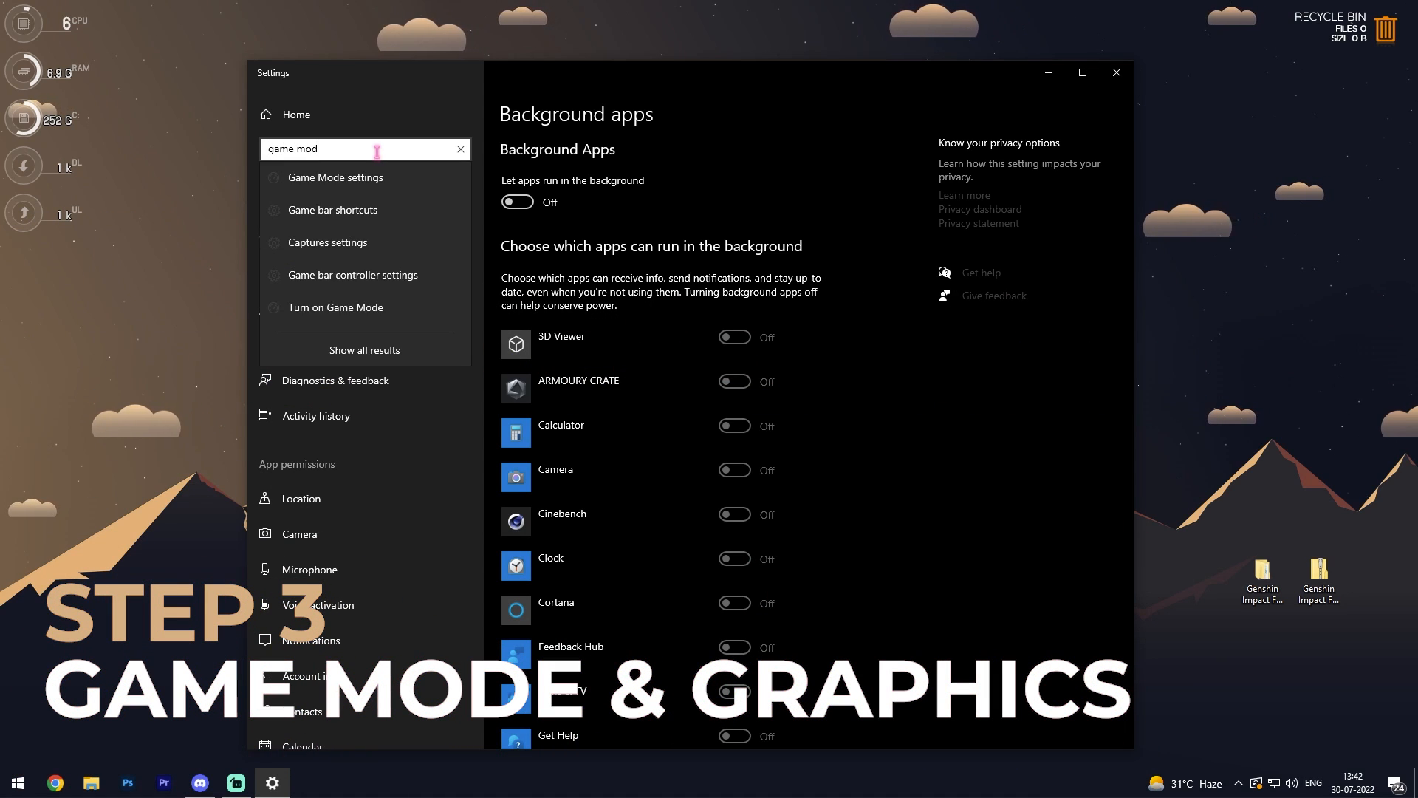
click(334, 177)
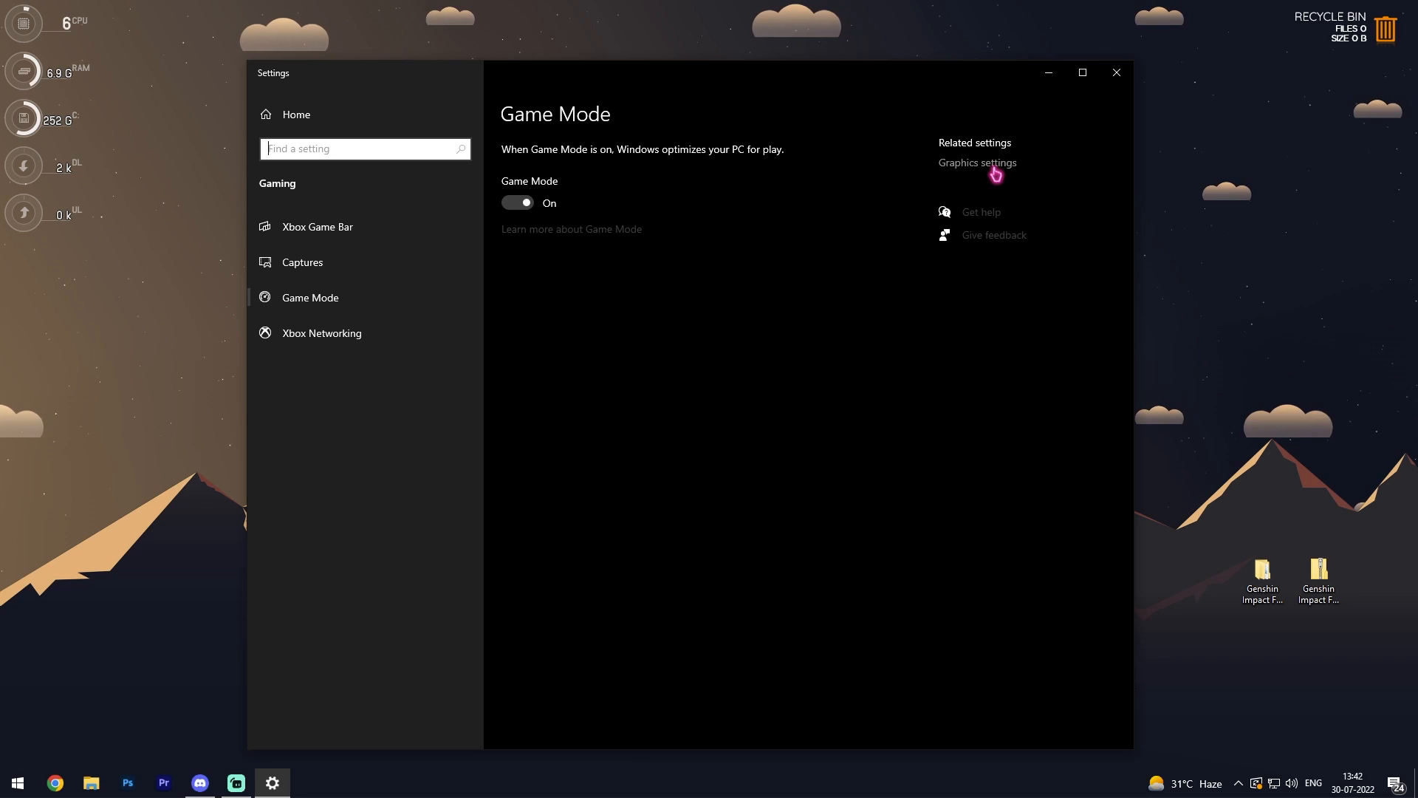
mouse_move(975, 173)
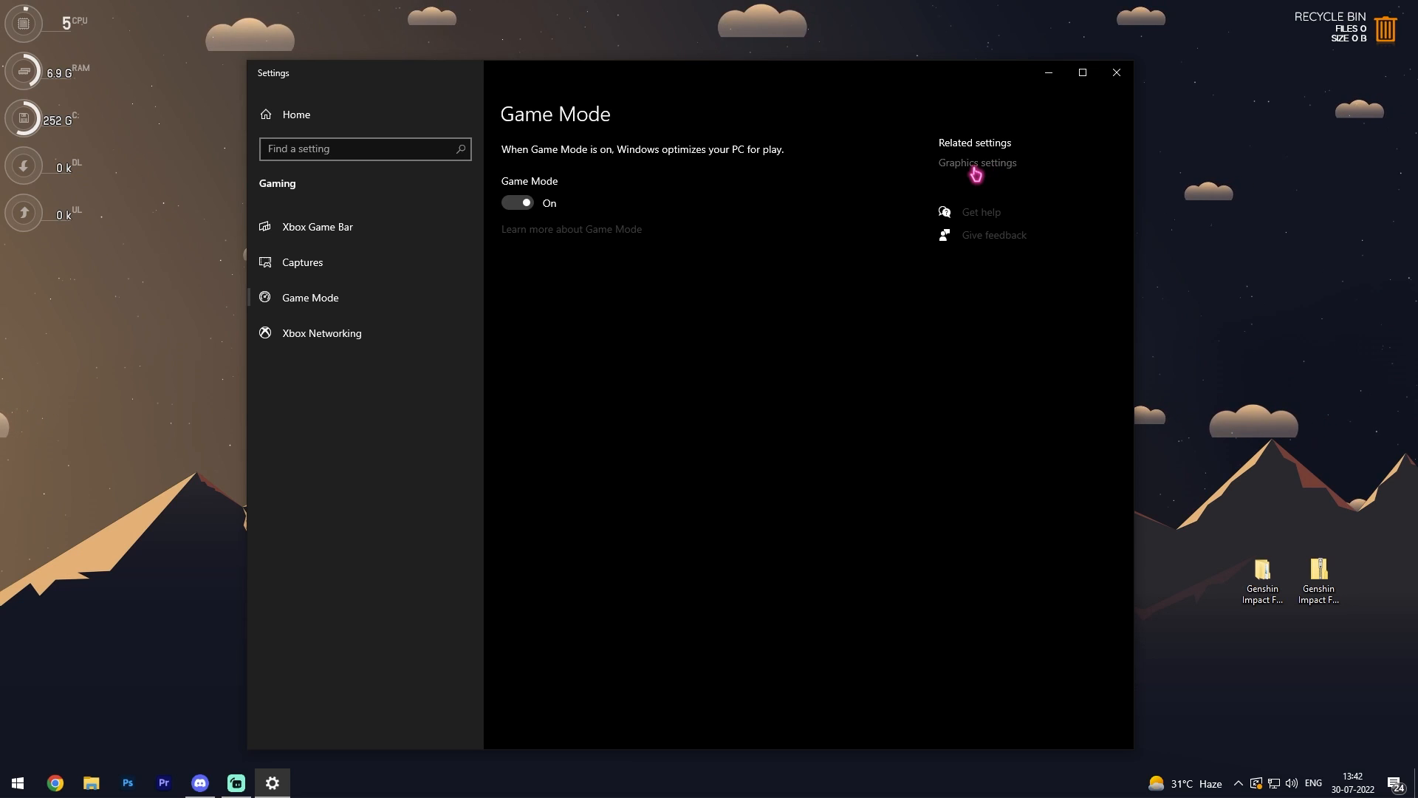
Enable hardware-accelerated GPU scheduling and add F:\GenshinImpact\launcher.exe to graphics preferences, showing its options
click(978, 163)
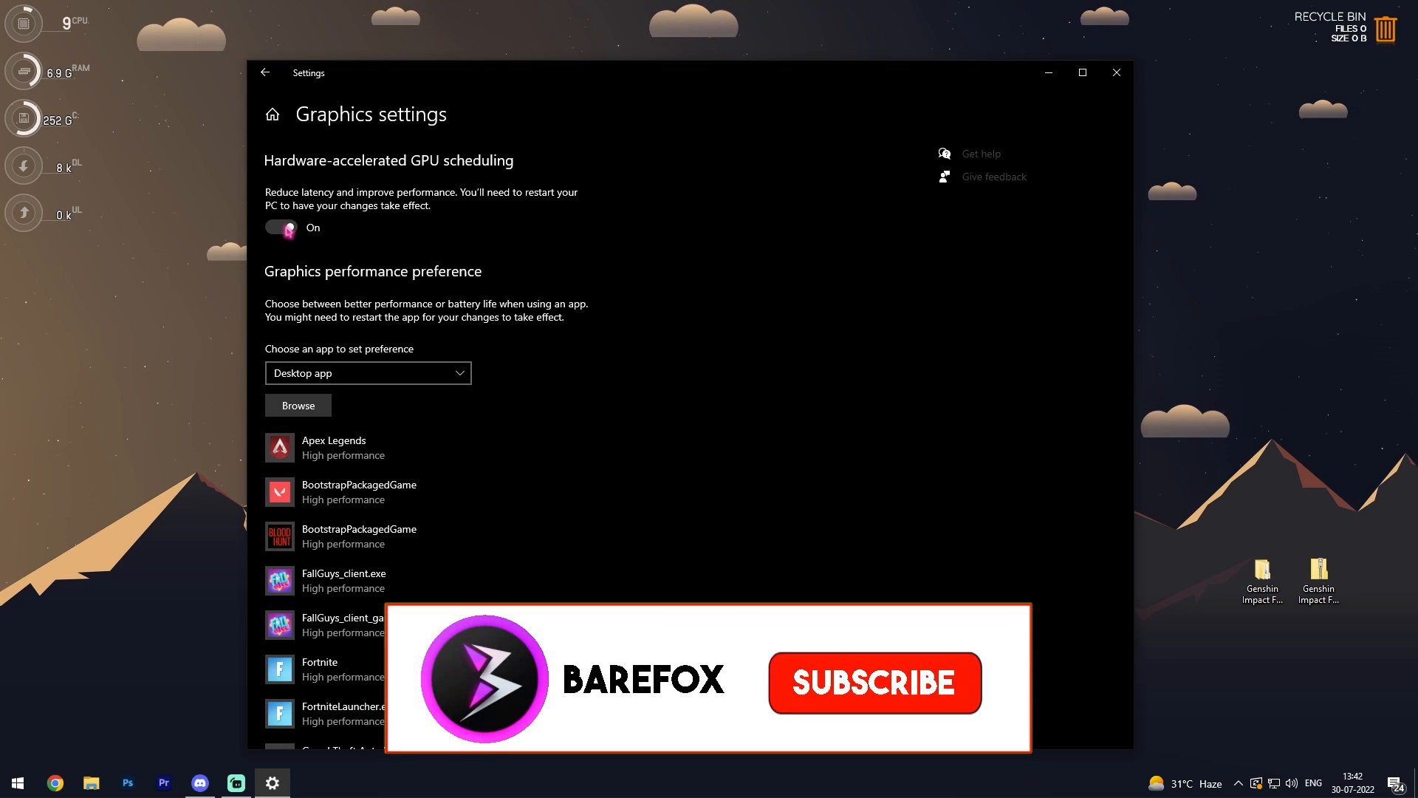
click(879, 686)
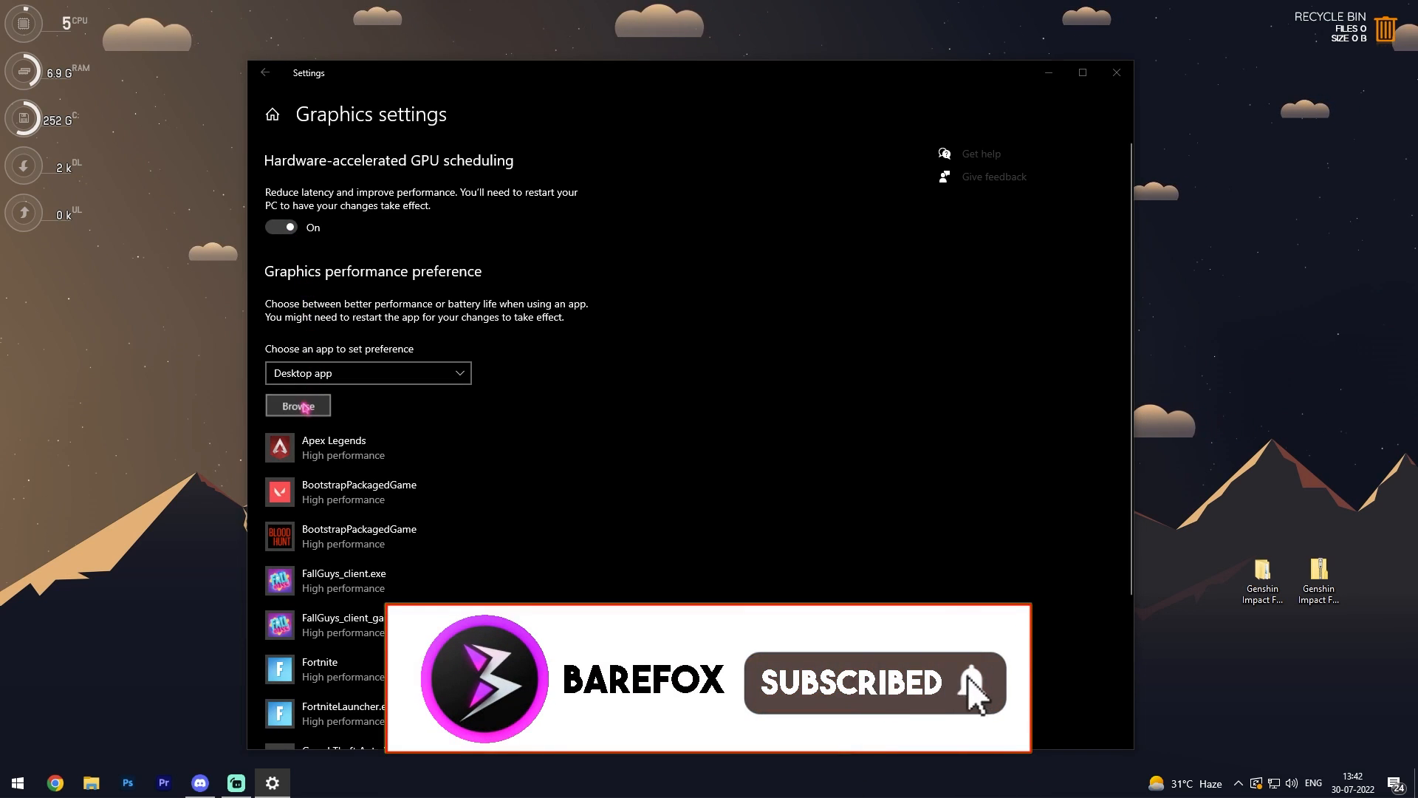
click(298, 405)
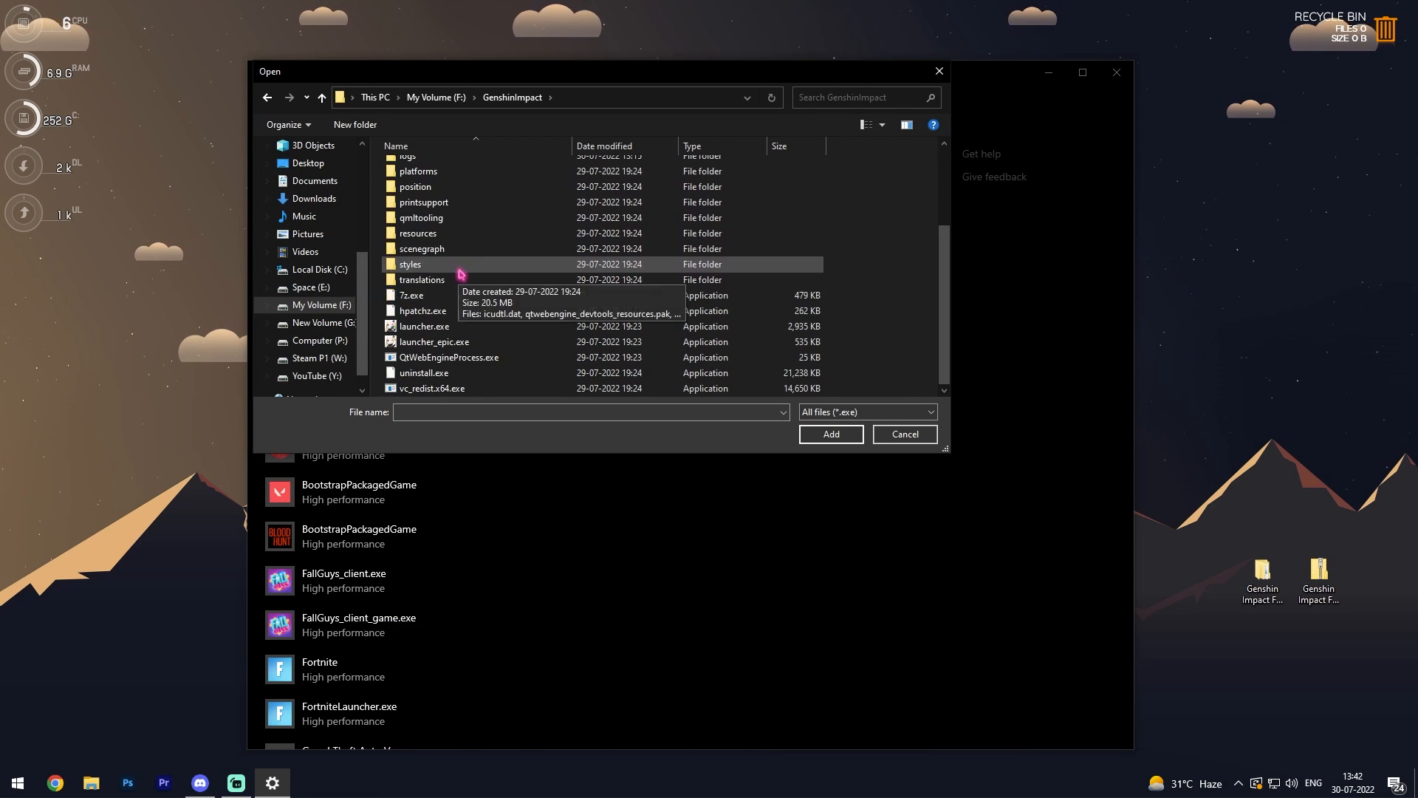
click(424, 325)
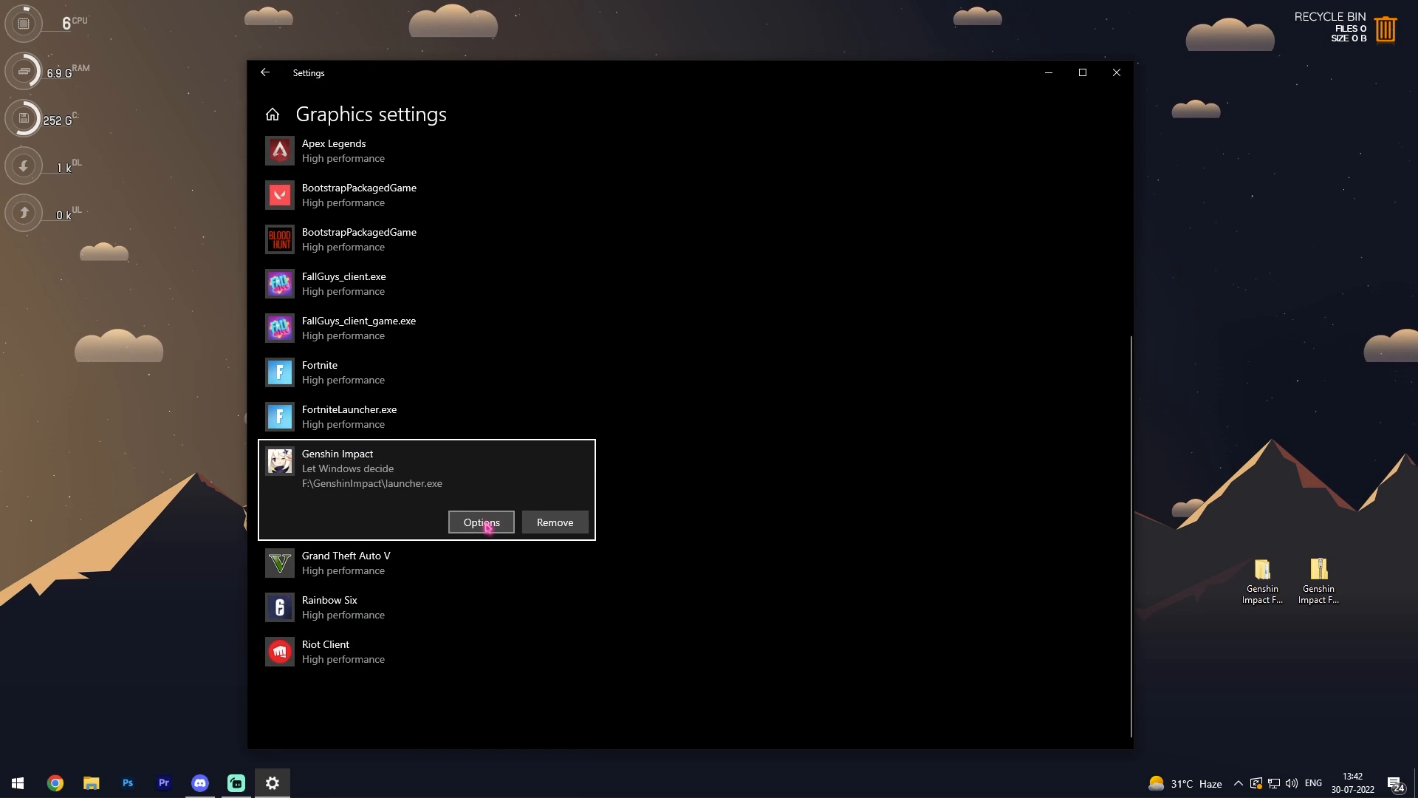
click(482, 523)
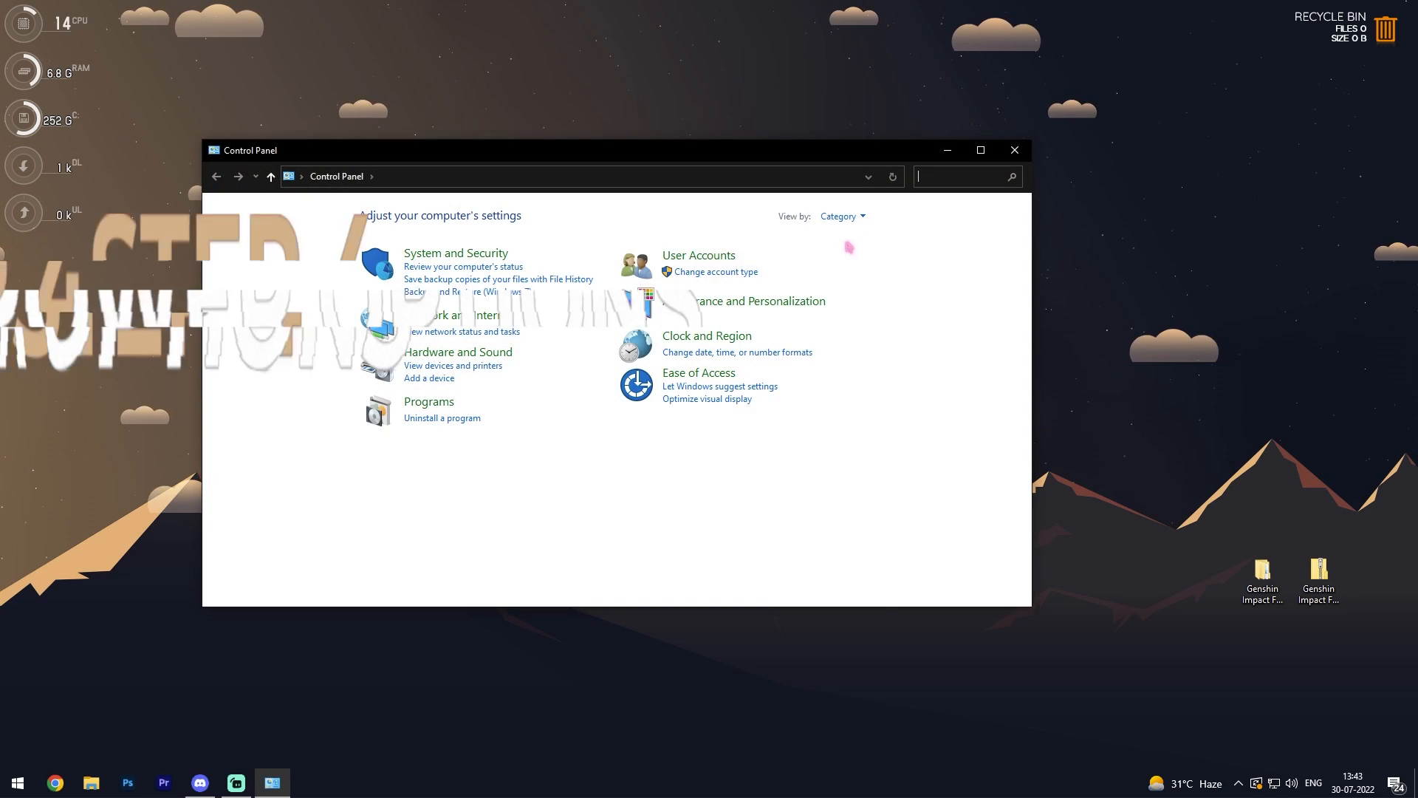
Find Power Options in Control Panel and select the Ultimate Performance plan
text(power)
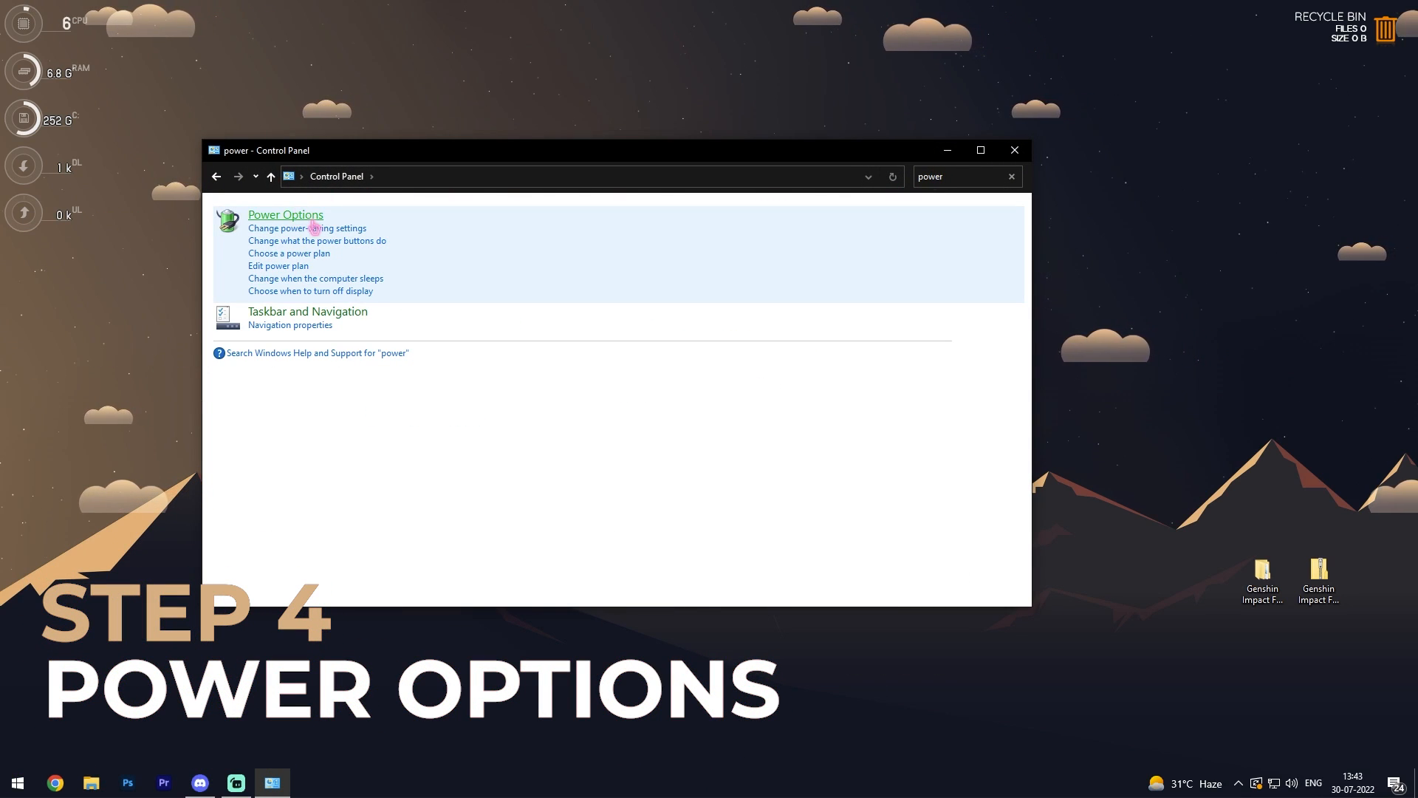
click(285, 214)
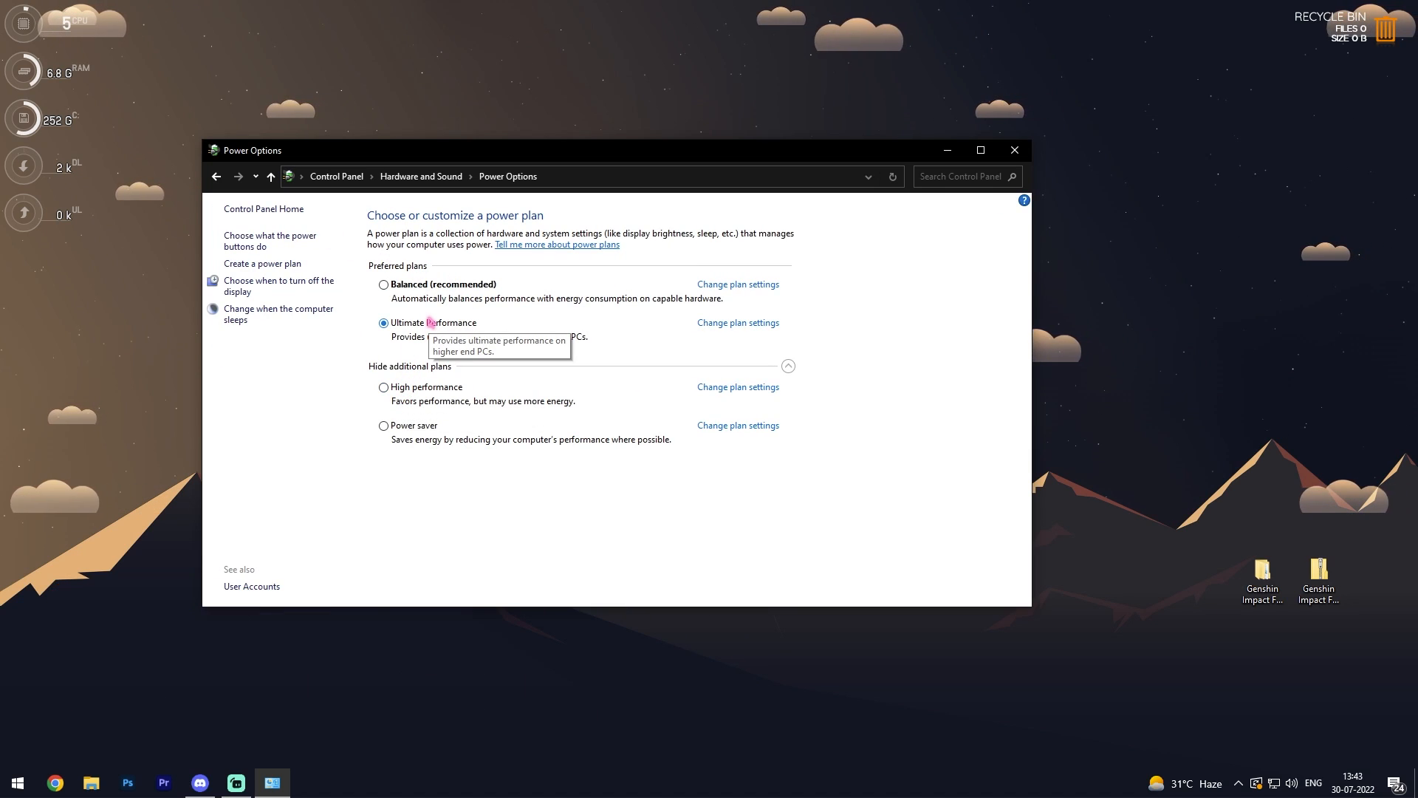
click(1014, 149)
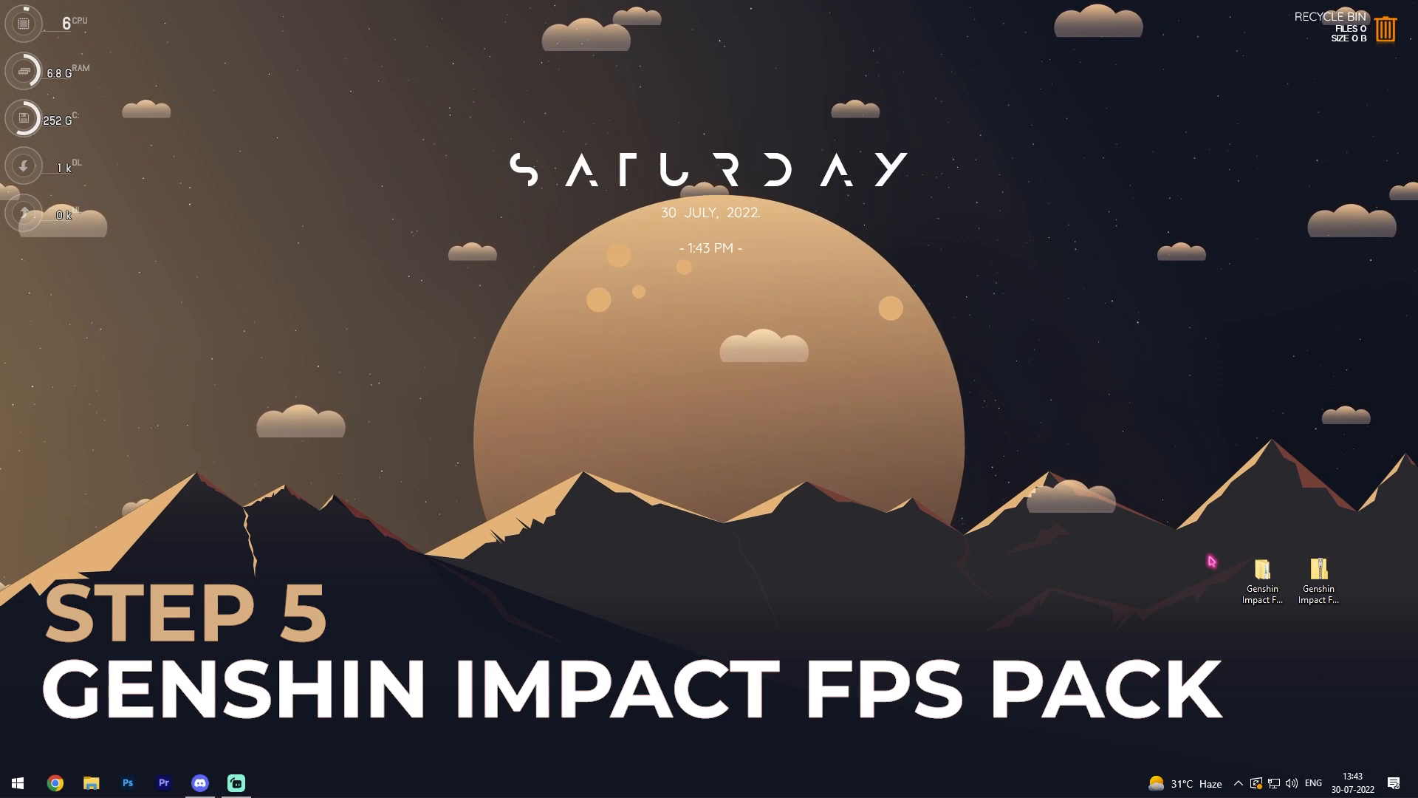
Go into the Genshin Impact FPS Pack's 1 - Registry Files folder
click(1262, 574)
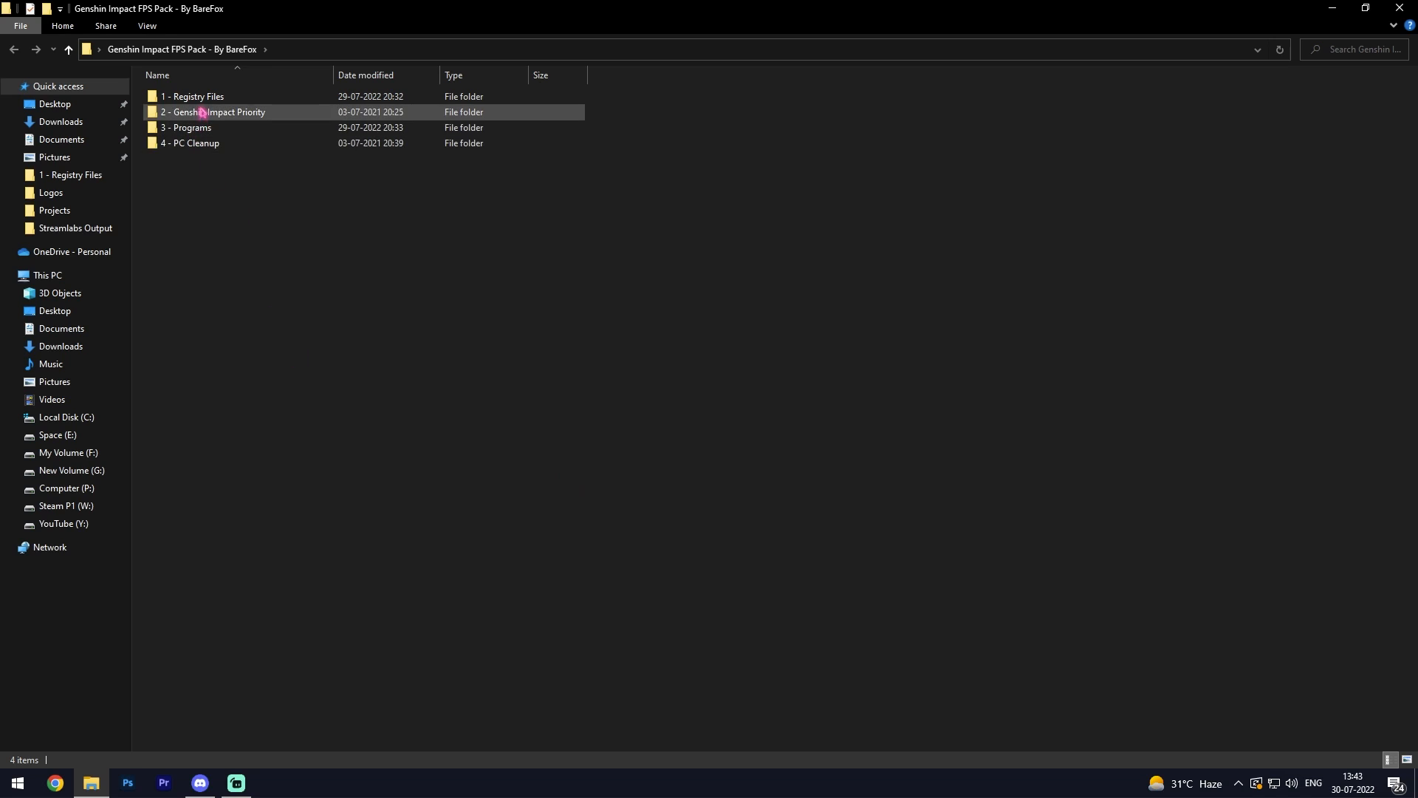
mouse_move(200, 99)
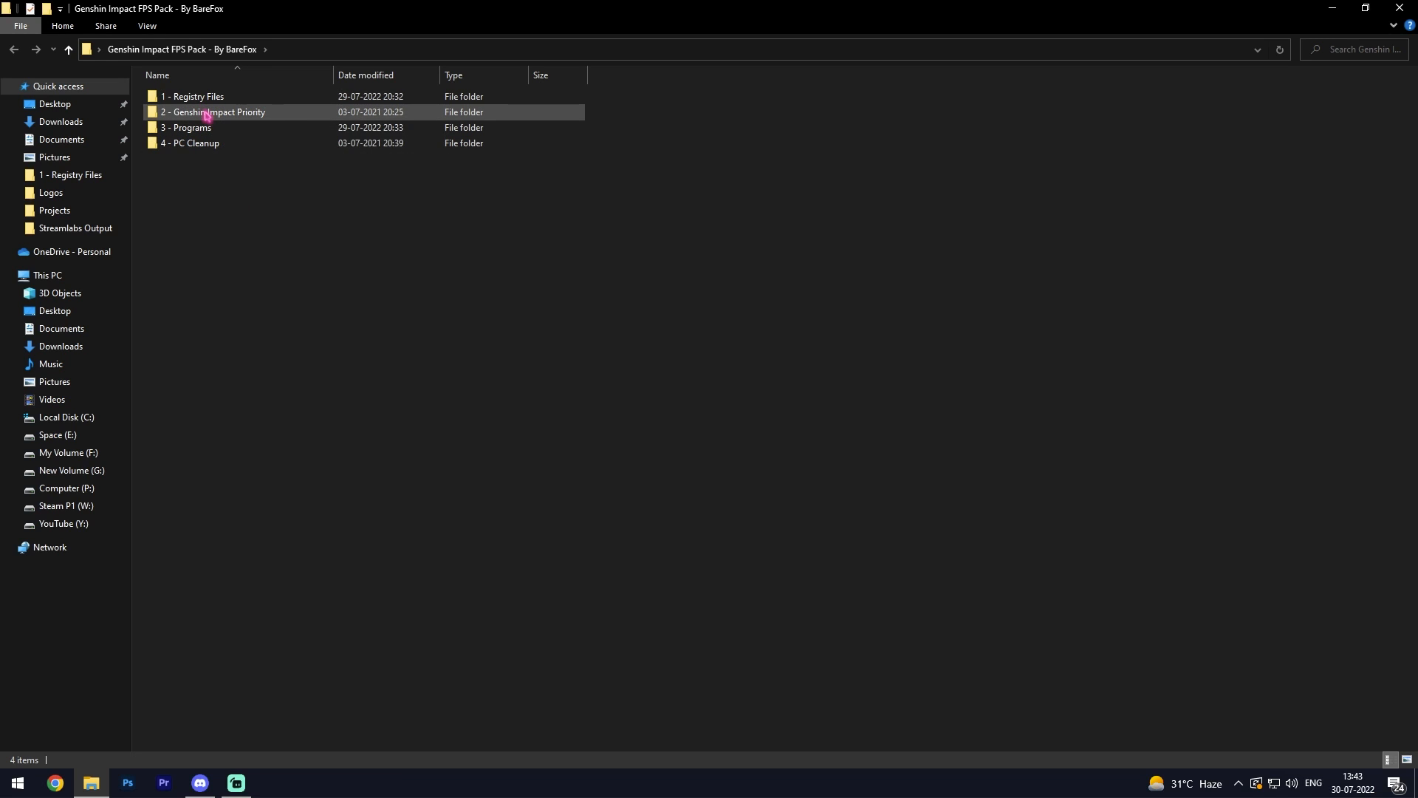
mouse_move(213, 143)
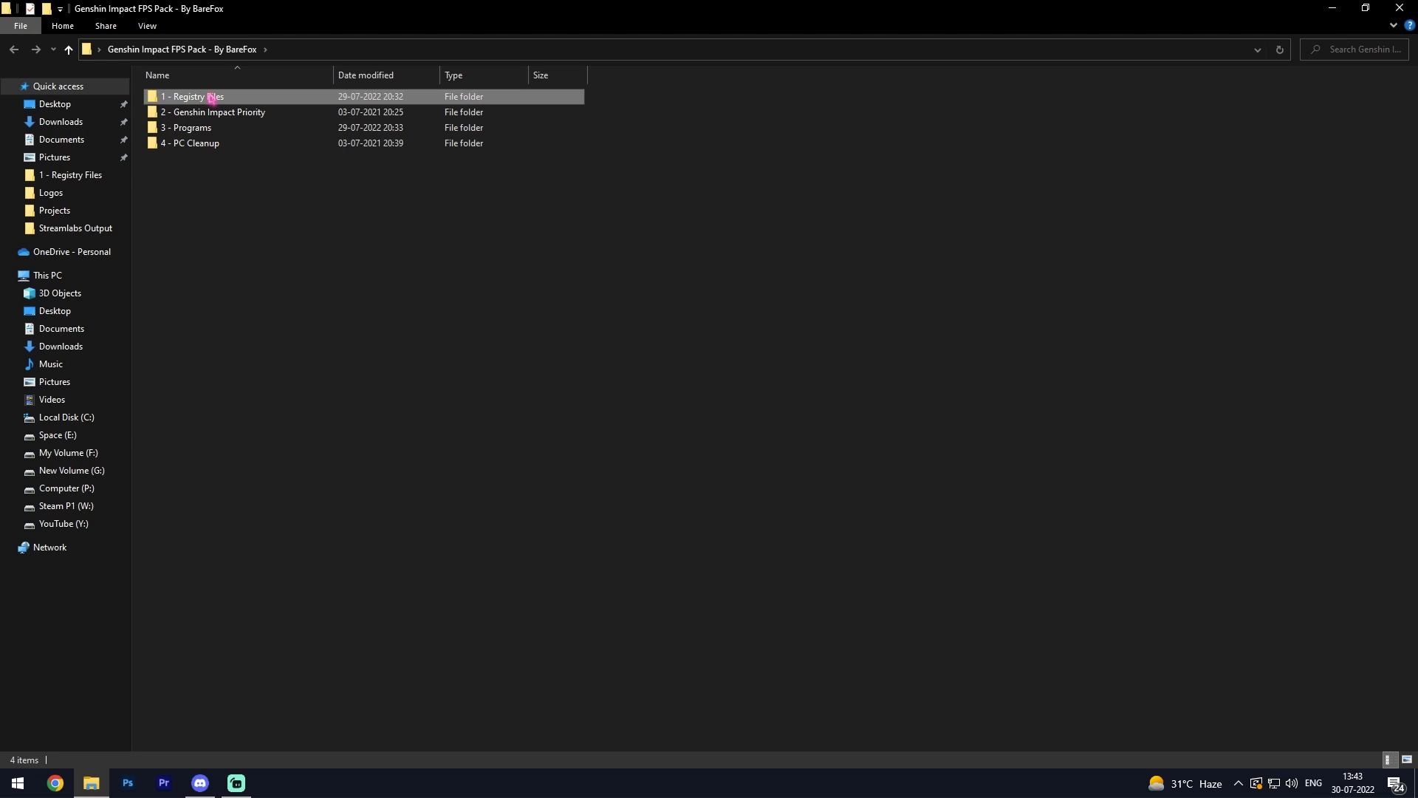
double_click(192, 96)
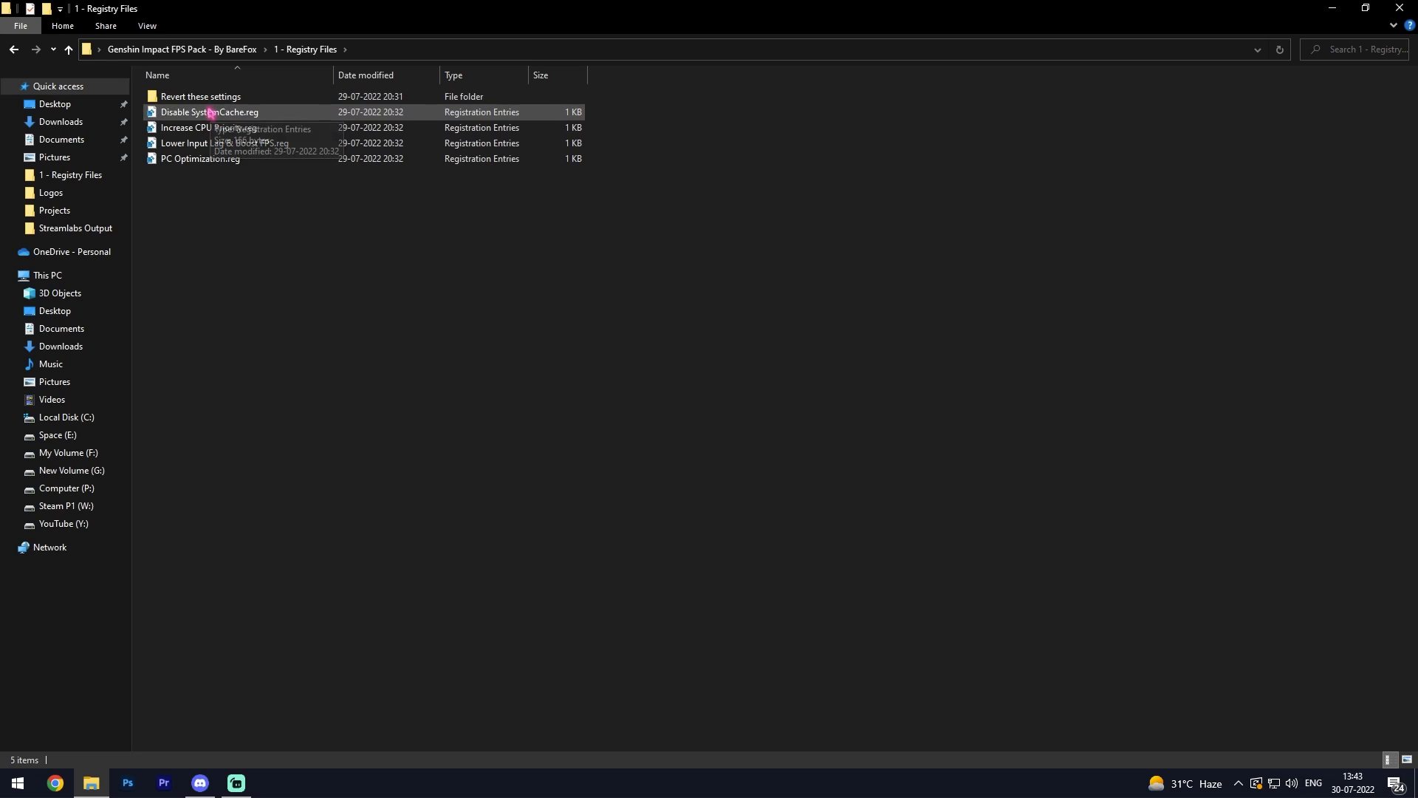
mouse_move(210, 158)
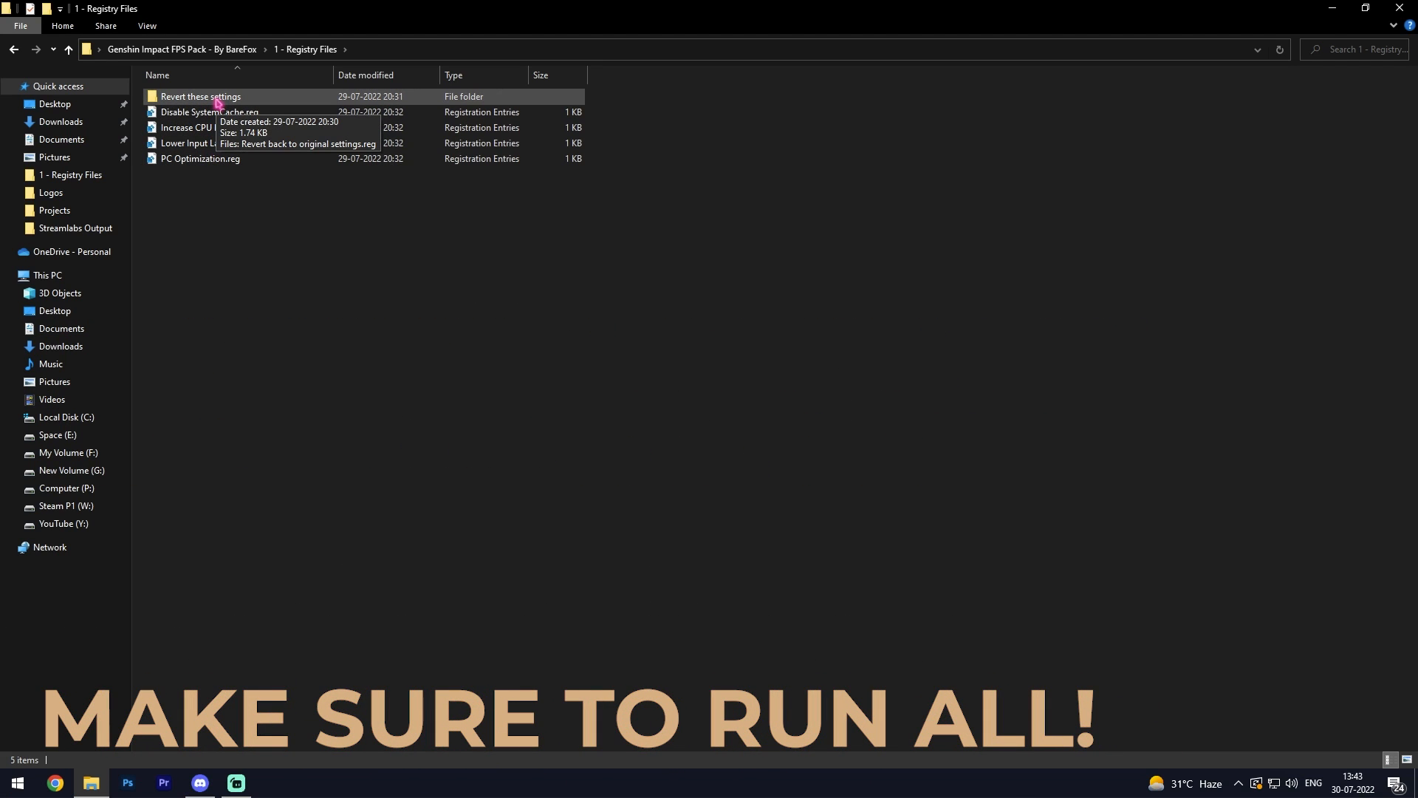
Apply the Disable SystemCache, Increase CPU Priority, Lower Input Lag & Boost FPS and PC Optimization tweaks
click(200, 113)
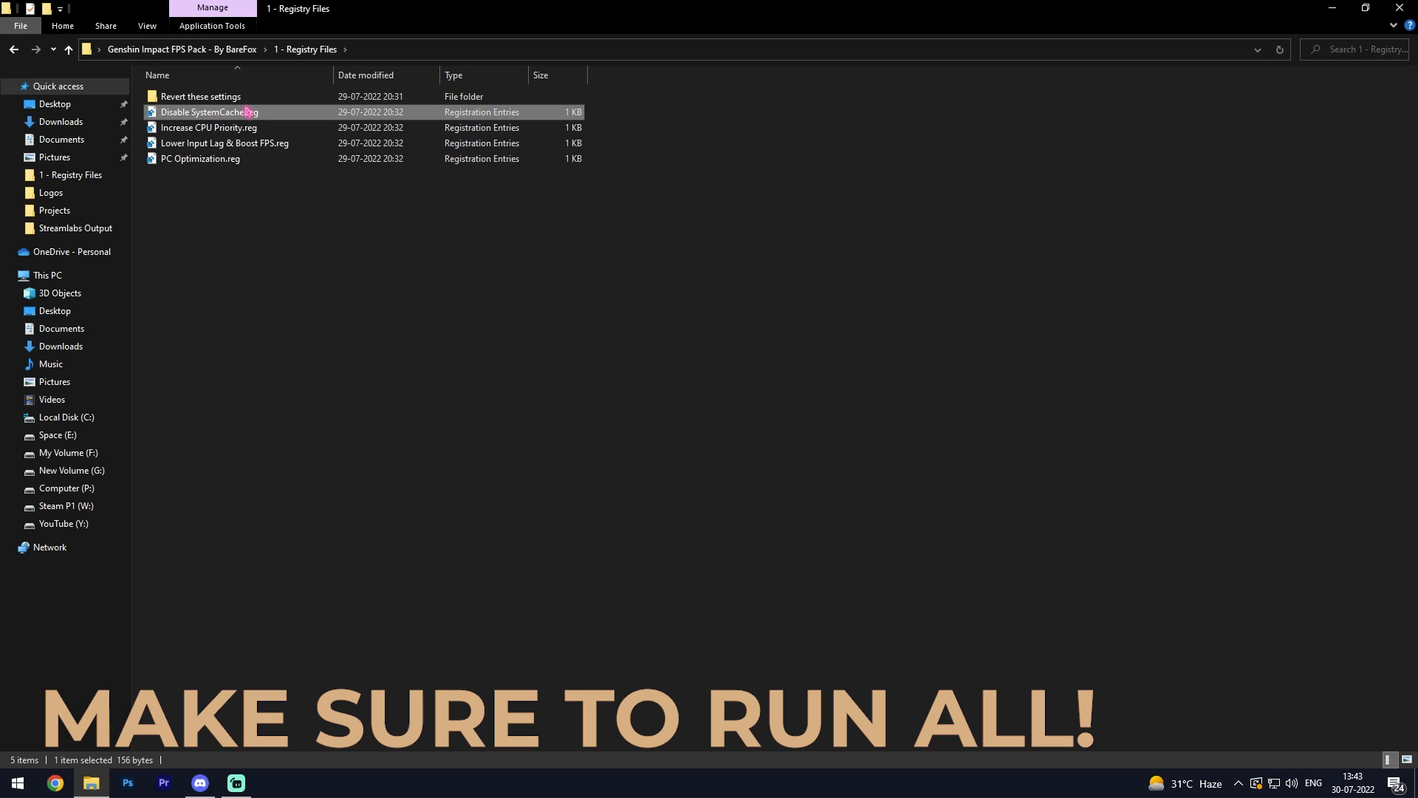
click(210, 127)
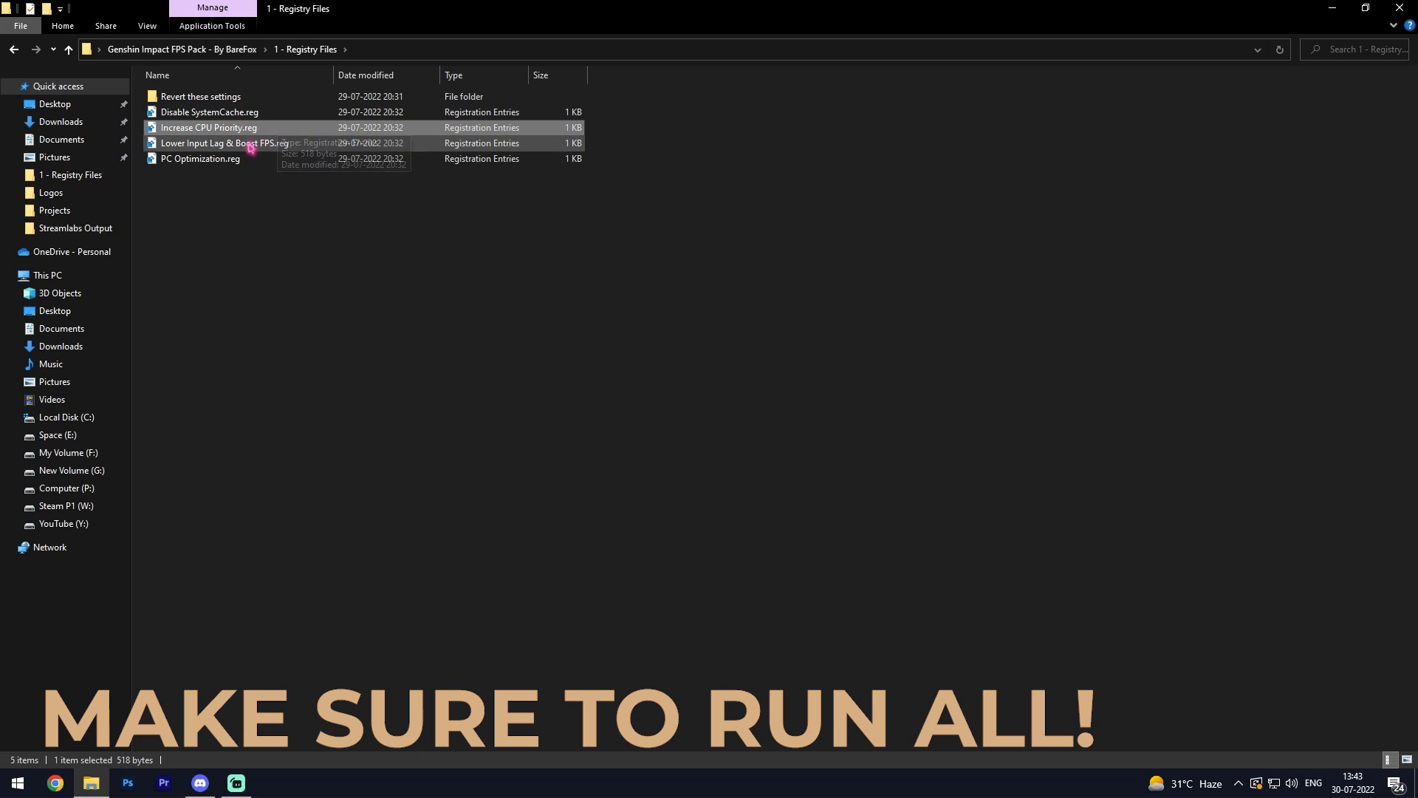
click(214, 143)
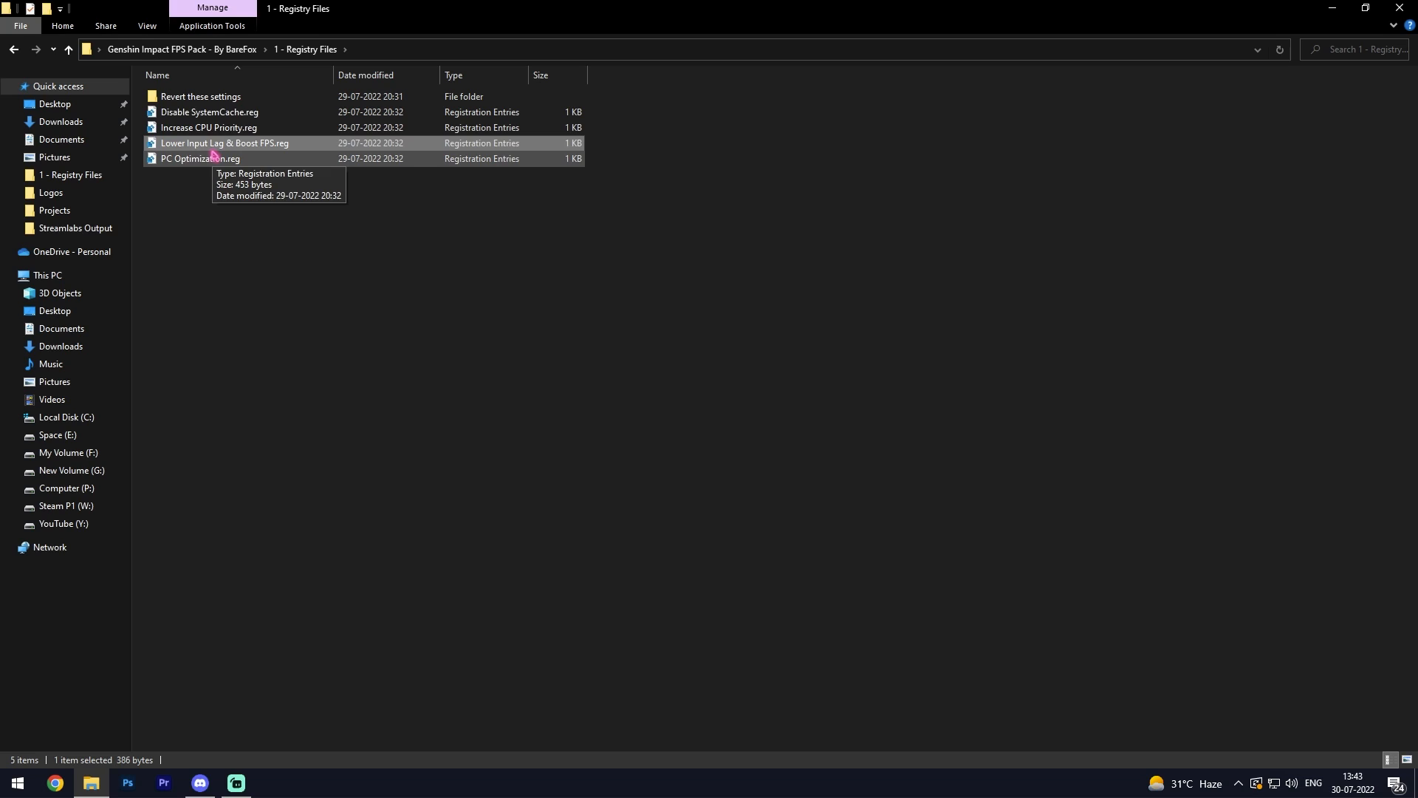
click(201, 158)
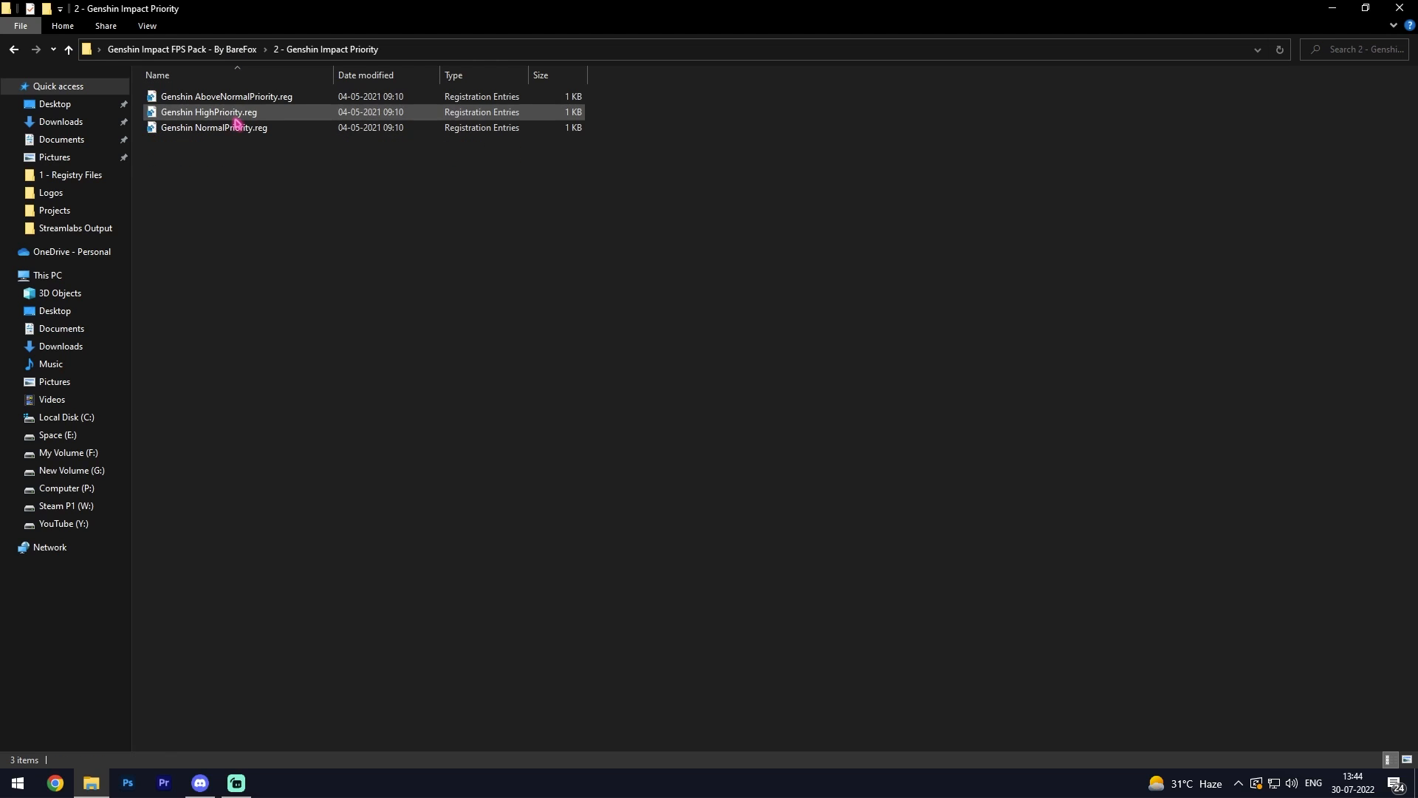
mouse_move(234, 133)
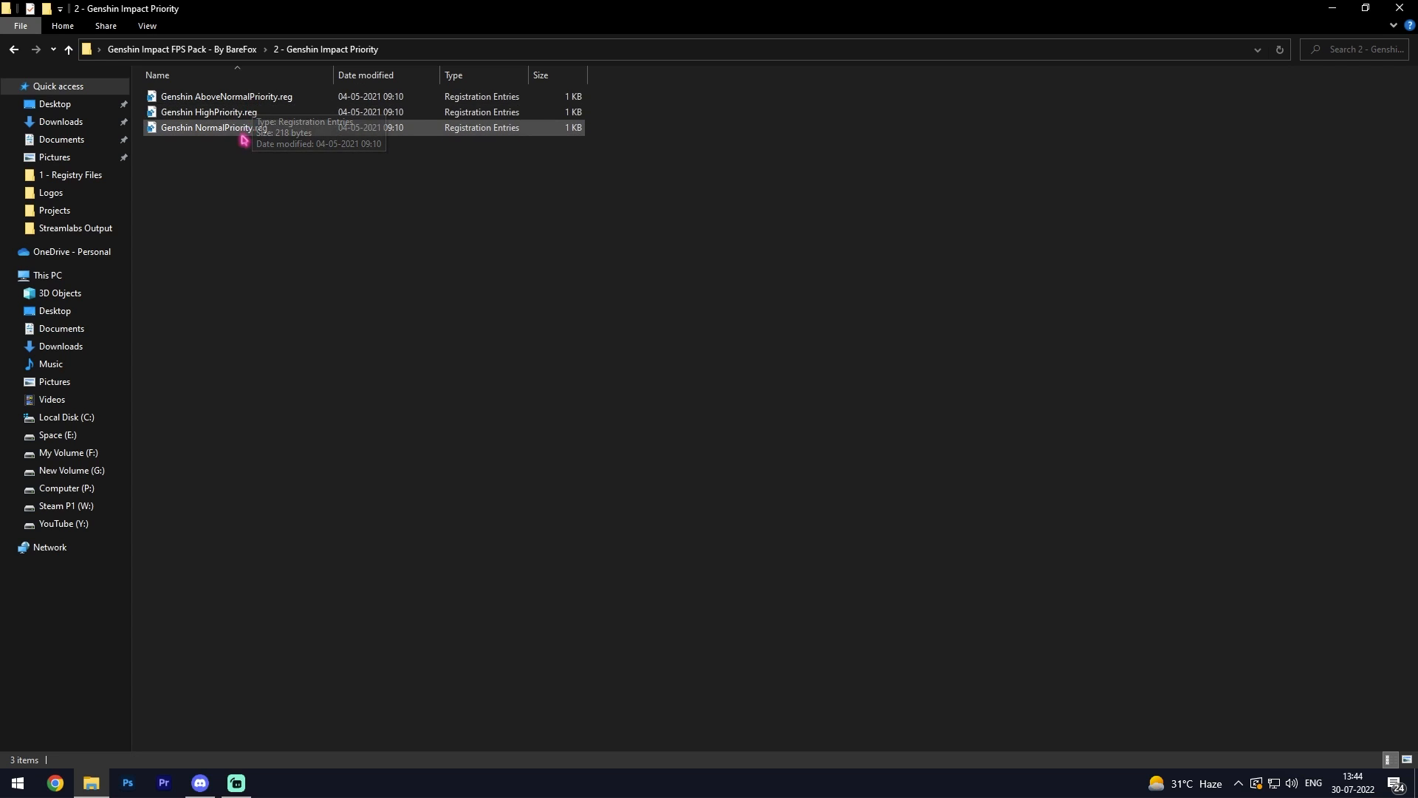
Apply the Genshin HighPriority registry tweak, then go into the MSI Mode Utility v3 folder
click(225, 113)
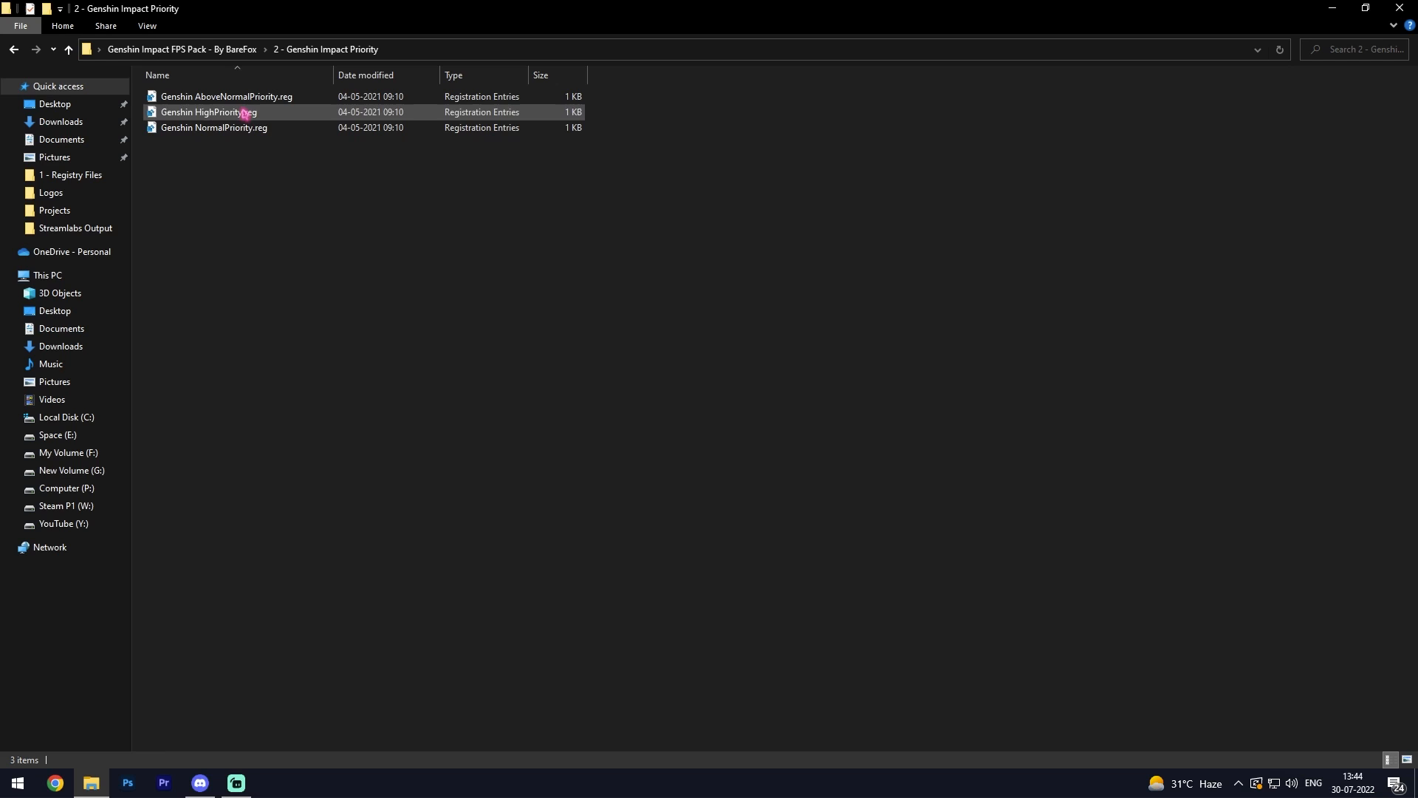
click(213, 144)
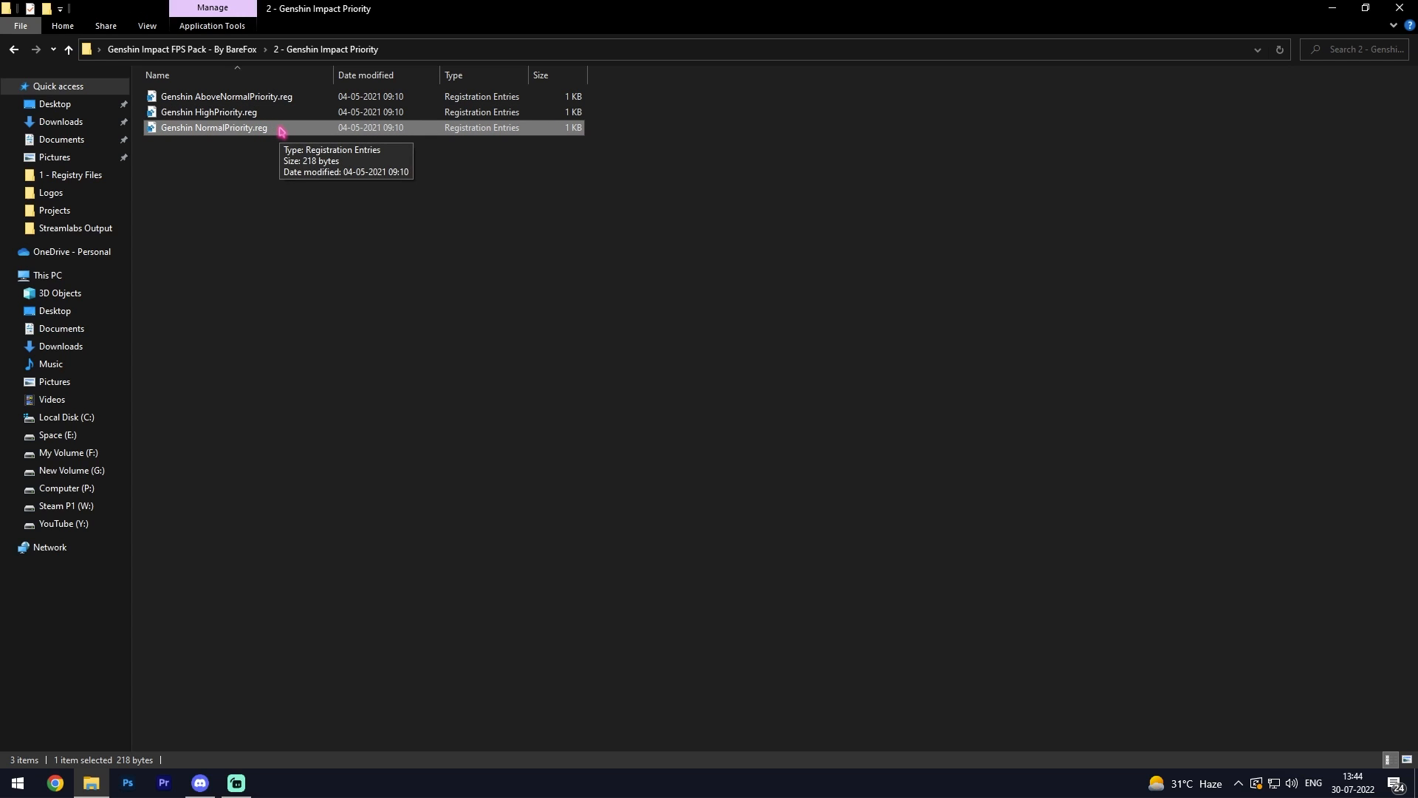
mouse_move(260, 132)
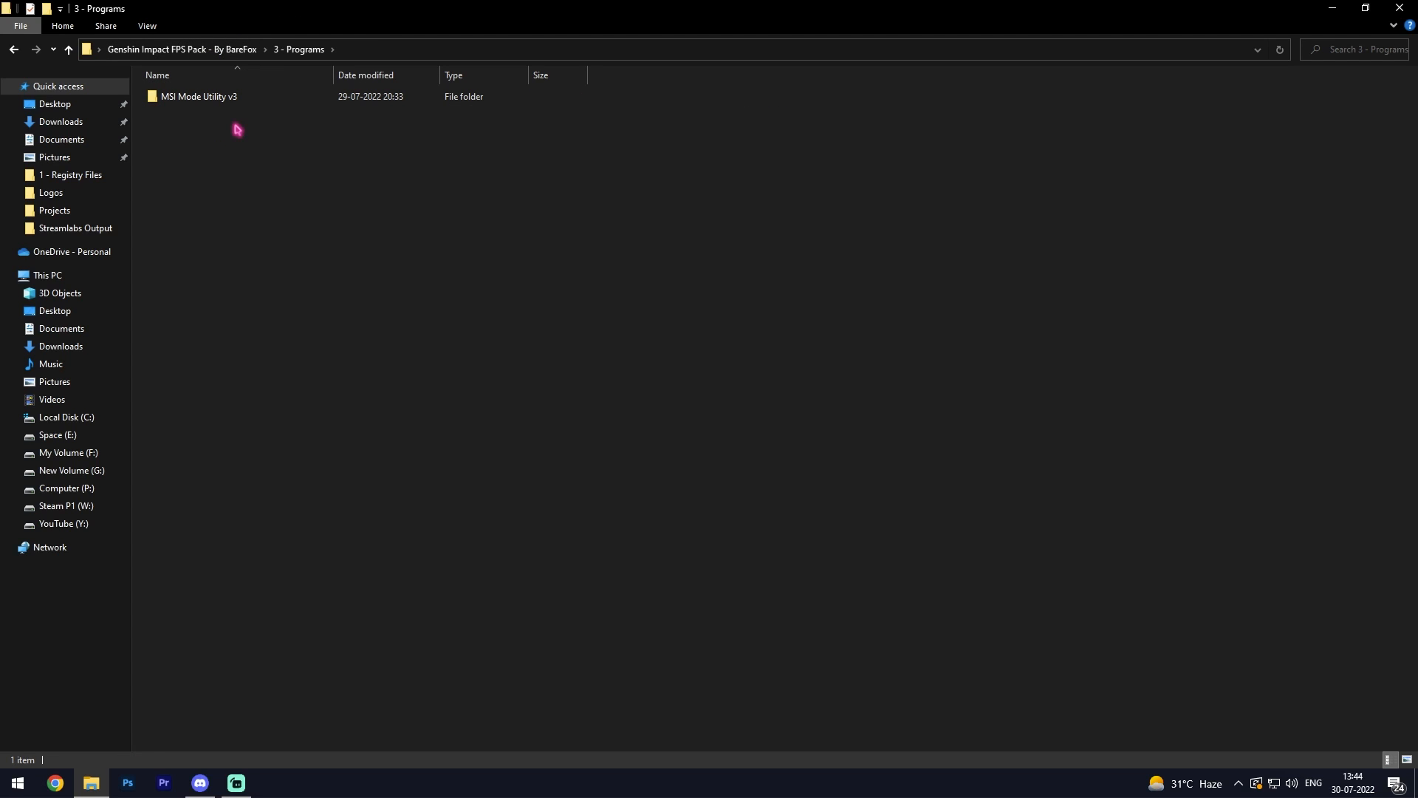
double_click(198, 97)
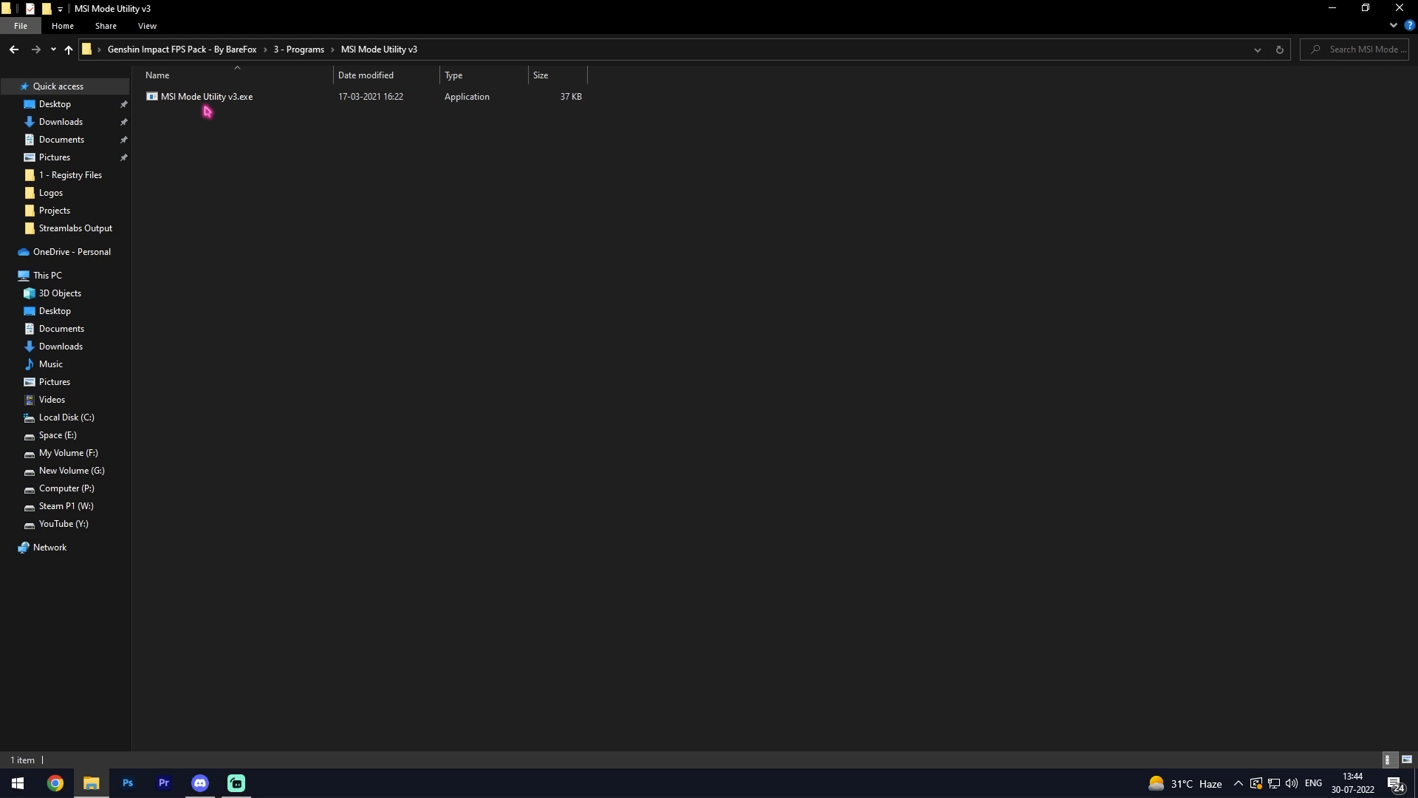
Launch MSI Mode Utility v3.exe, dismiss the registry error and review the device interrupt list
click(206, 96)
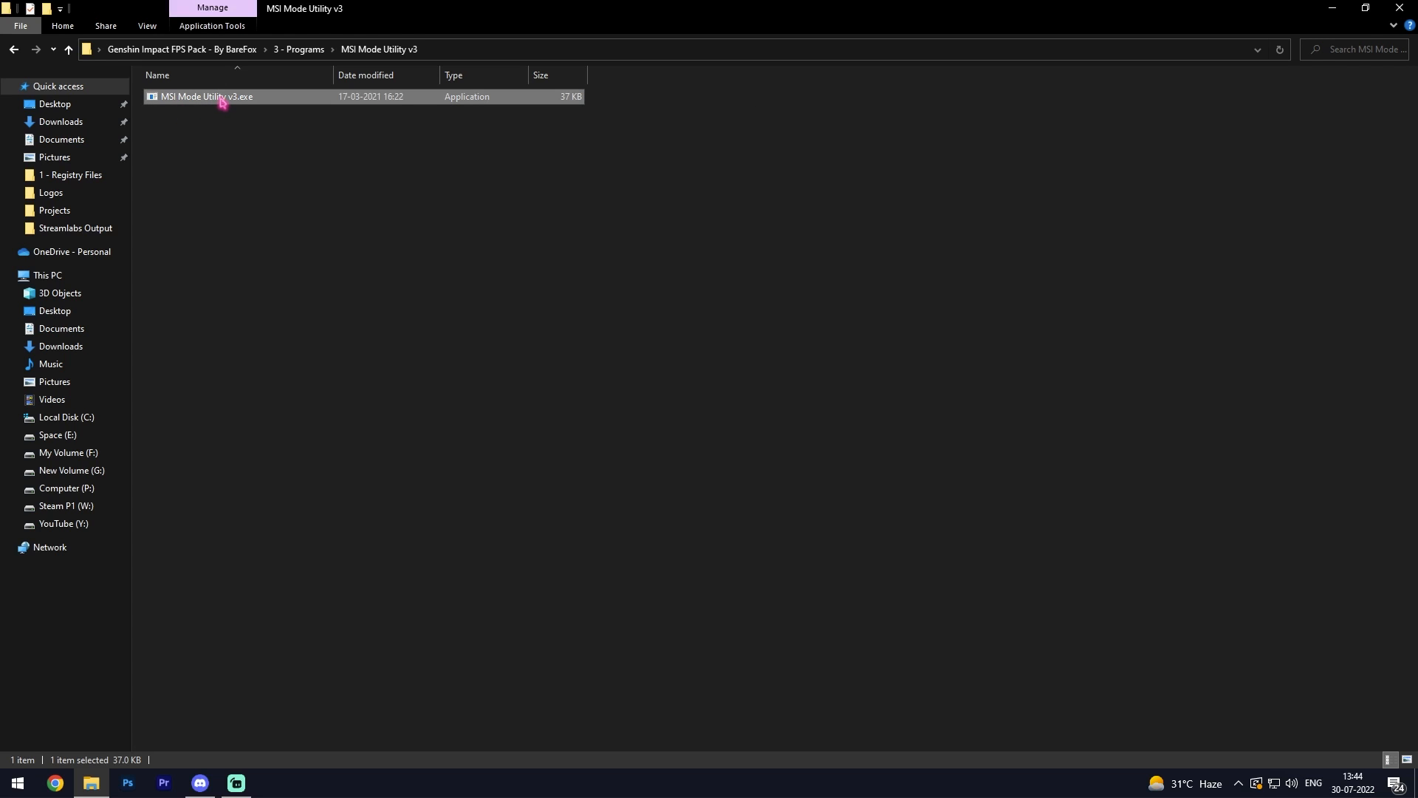
double_click(215, 97)
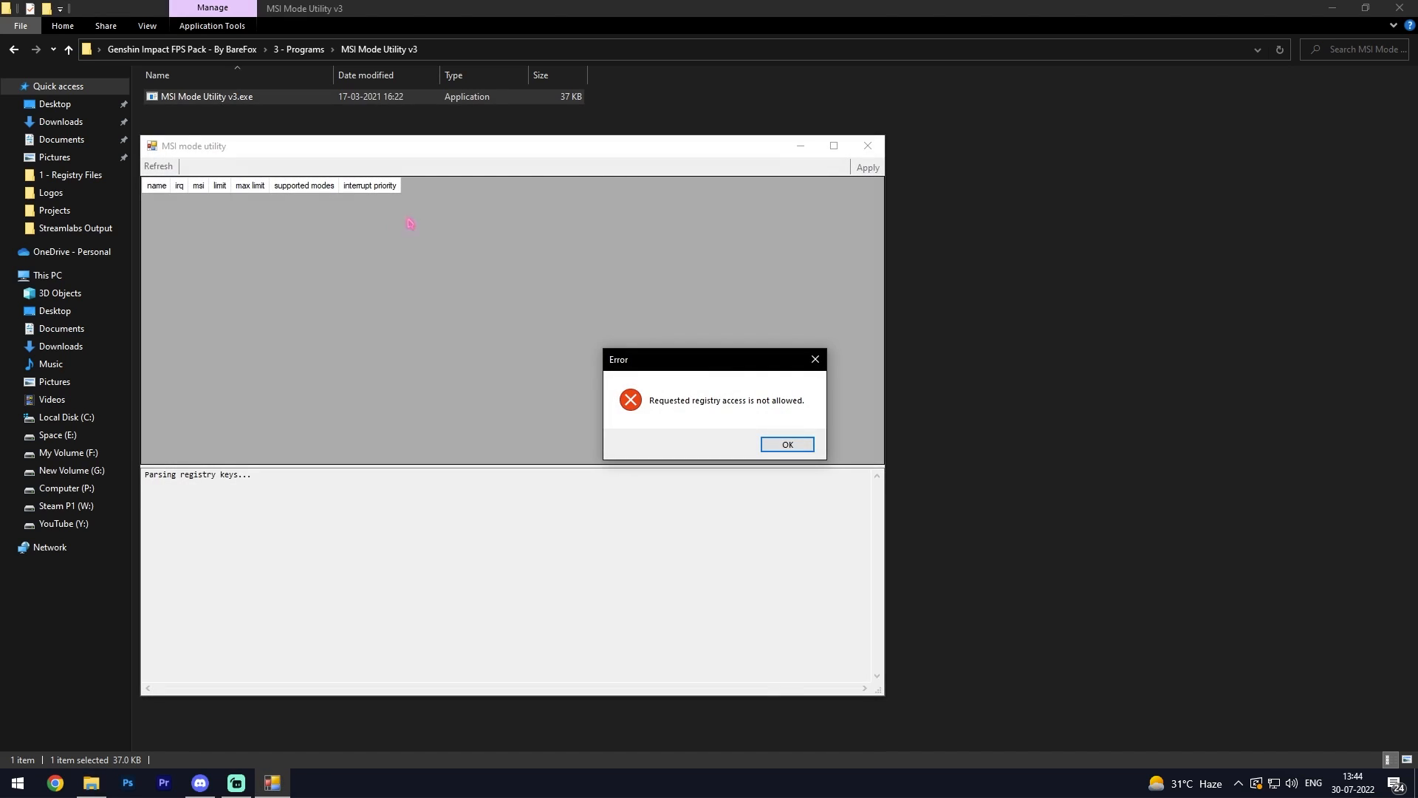
click(787, 443)
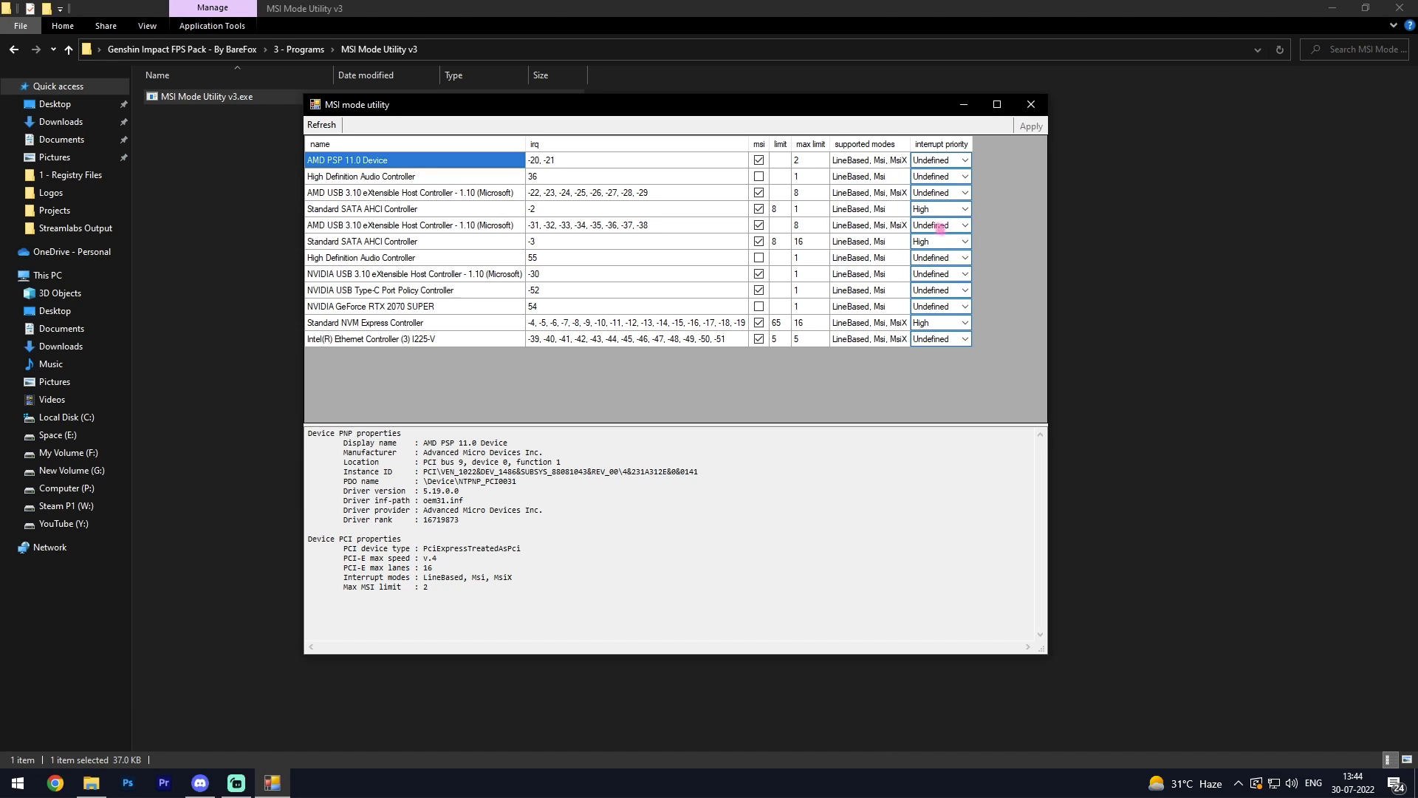
click(378, 308)
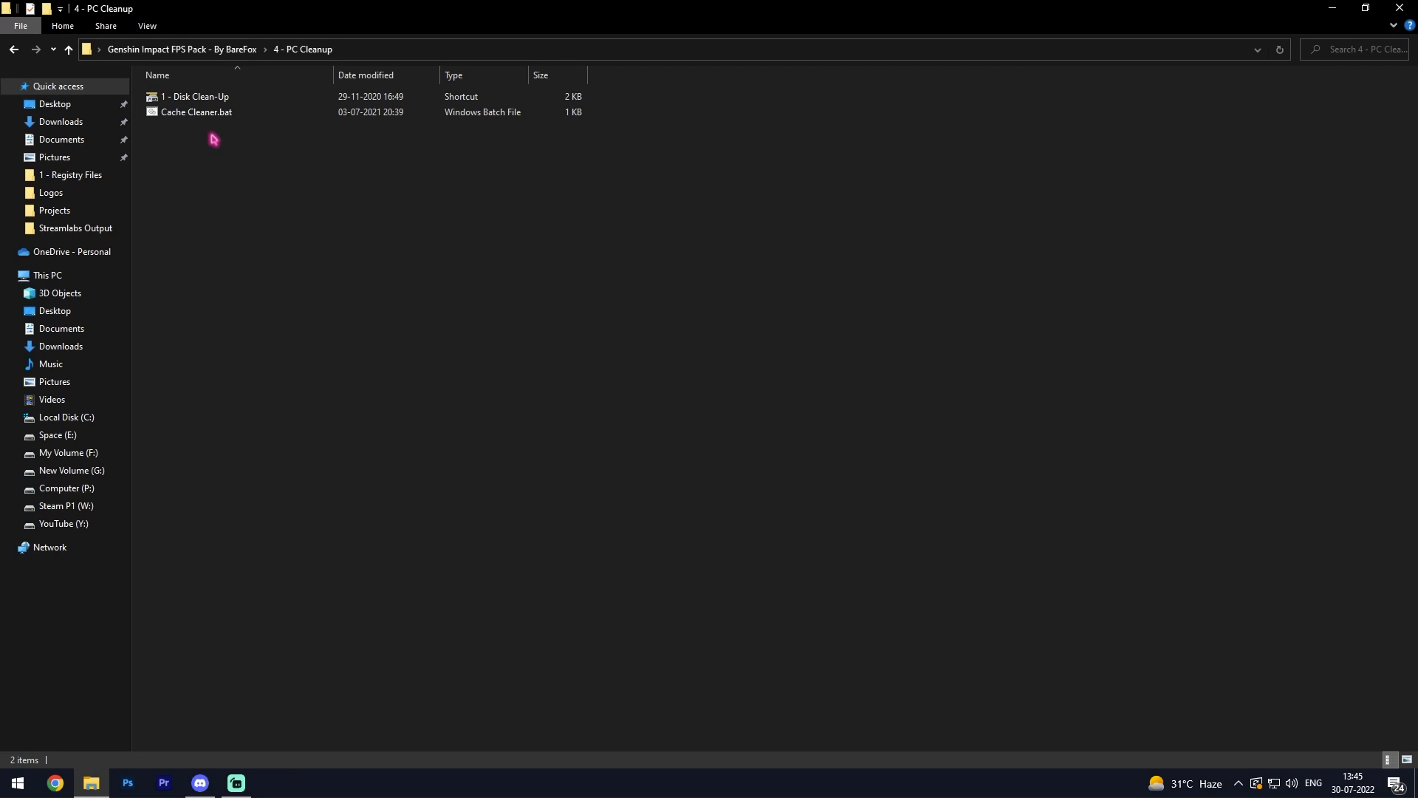
Run Disk Clean-Up on drive C: and permanently delete the checked junk file categories
click(195, 112)
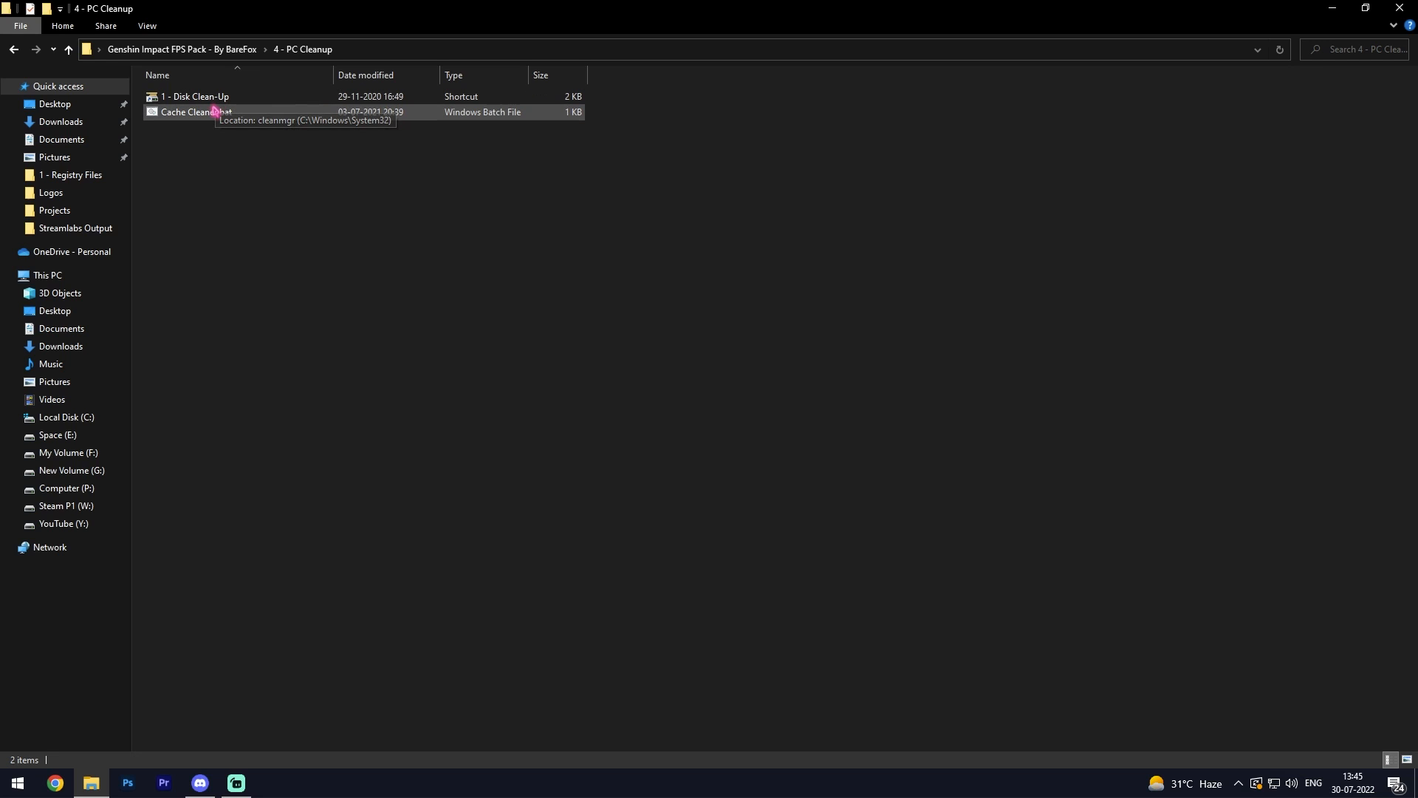
double_click(184, 98)
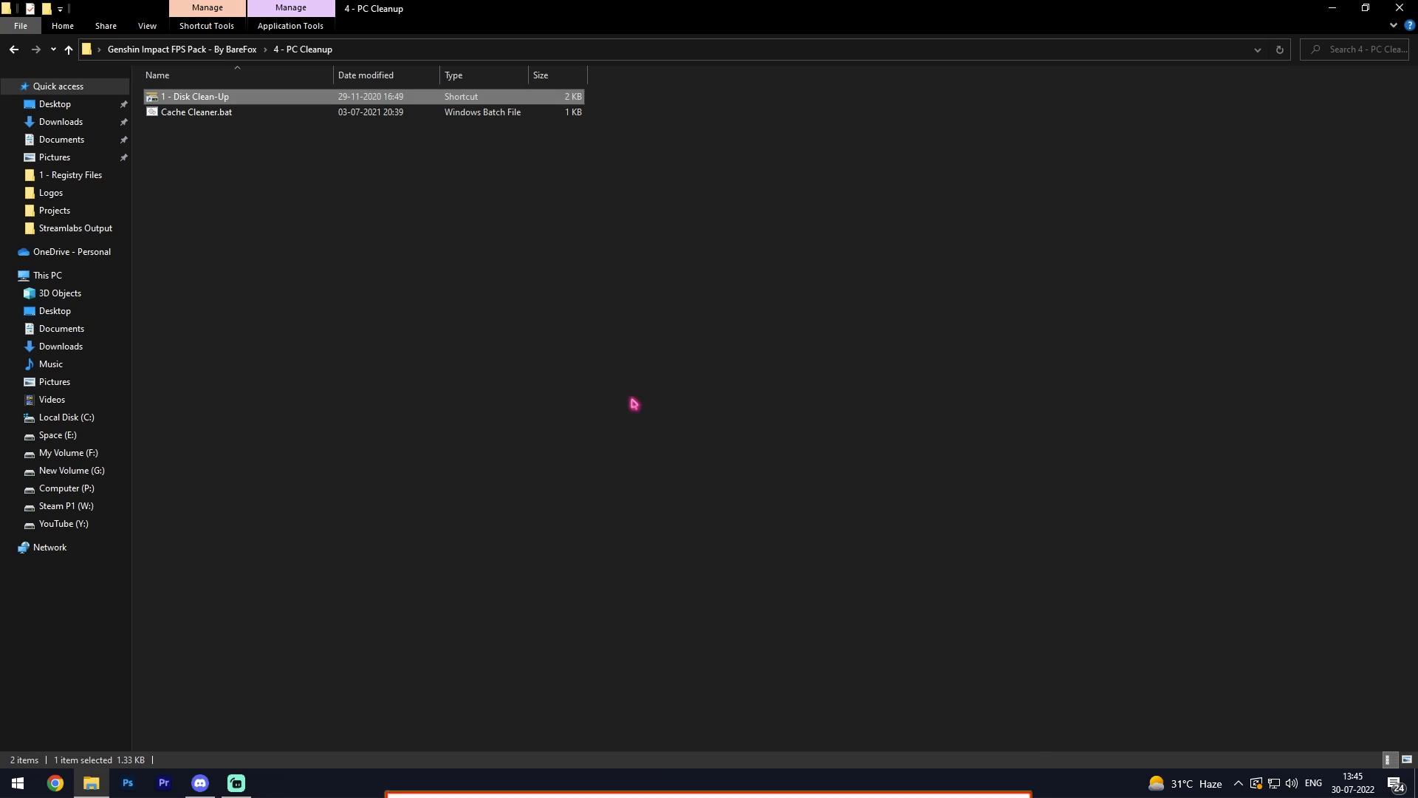
double_click(195, 97)
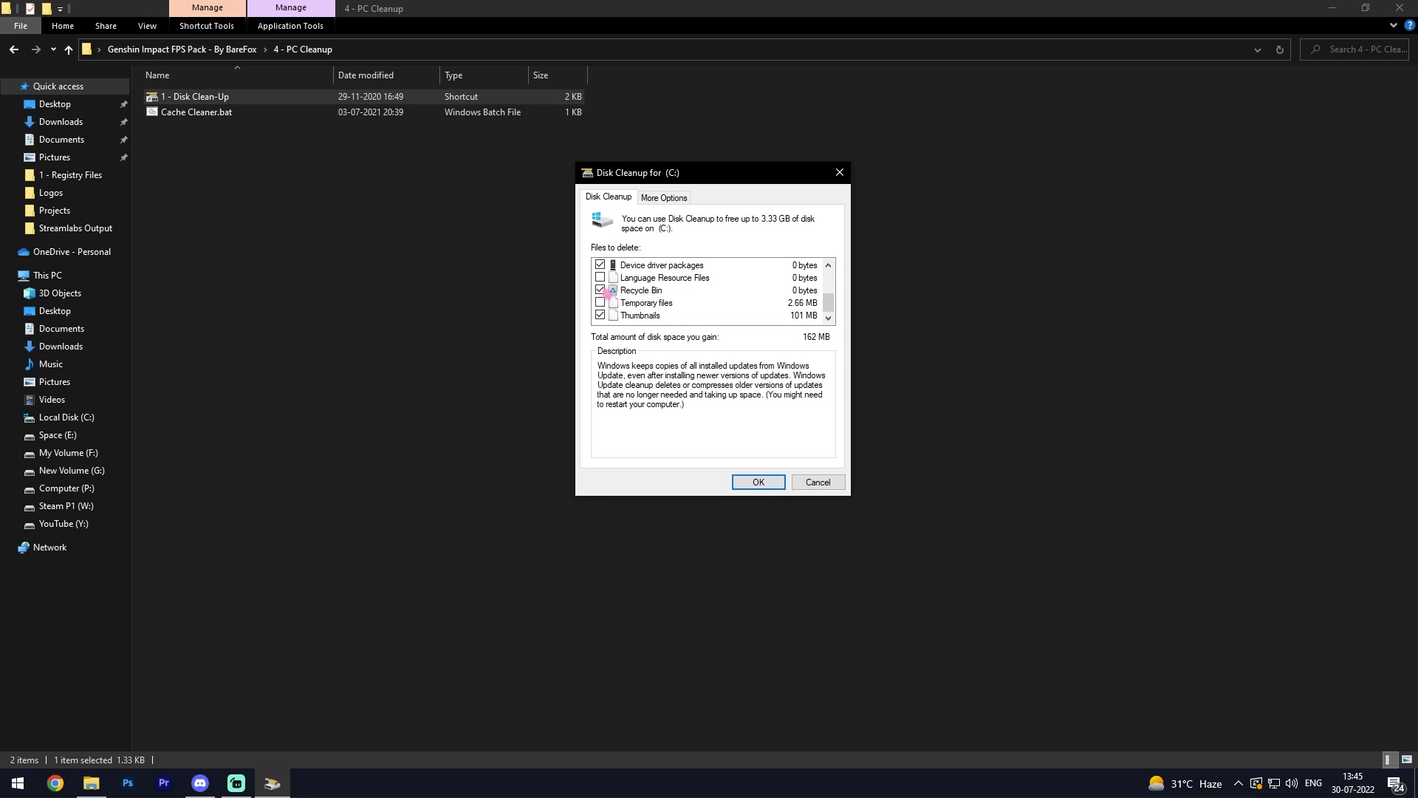
click(759, 482)
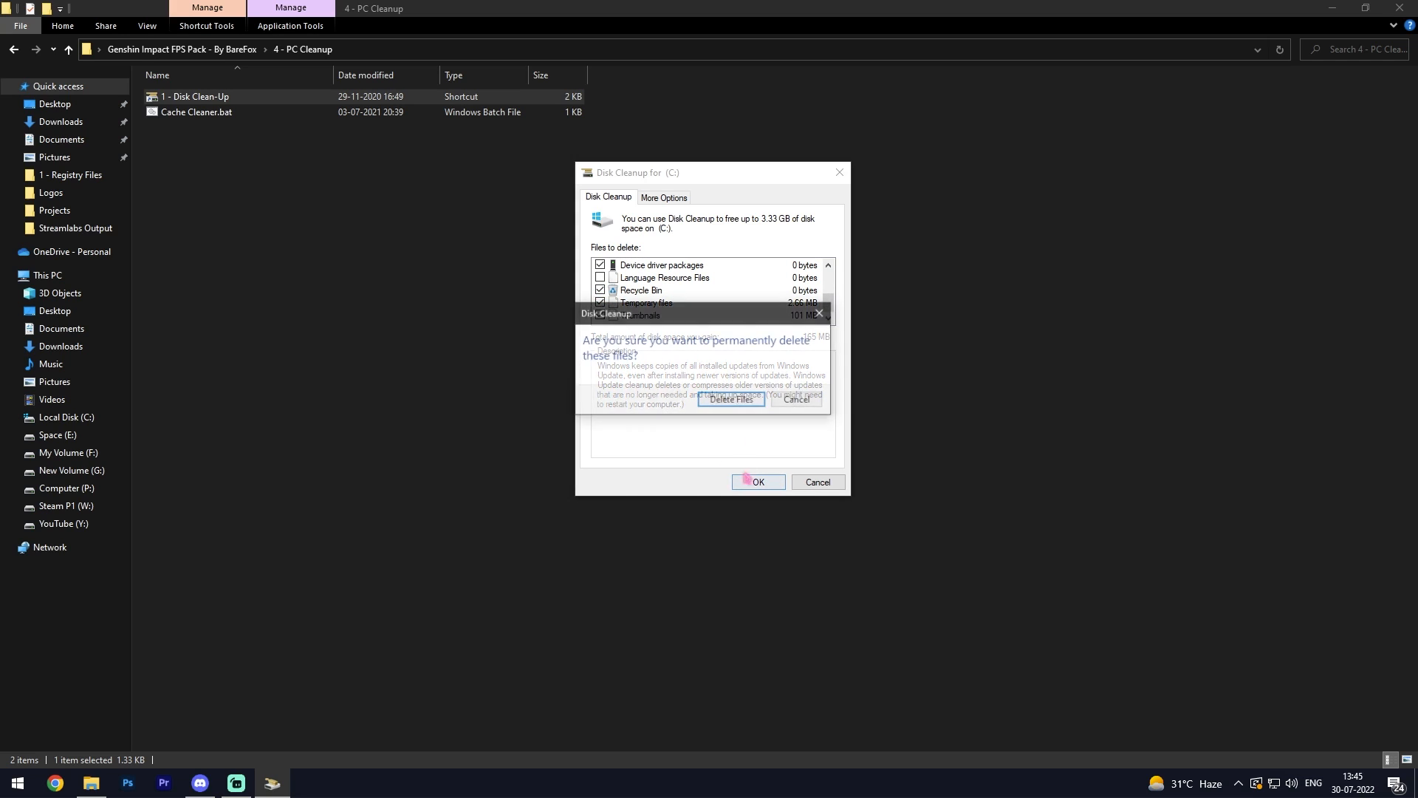
click(730, 399)
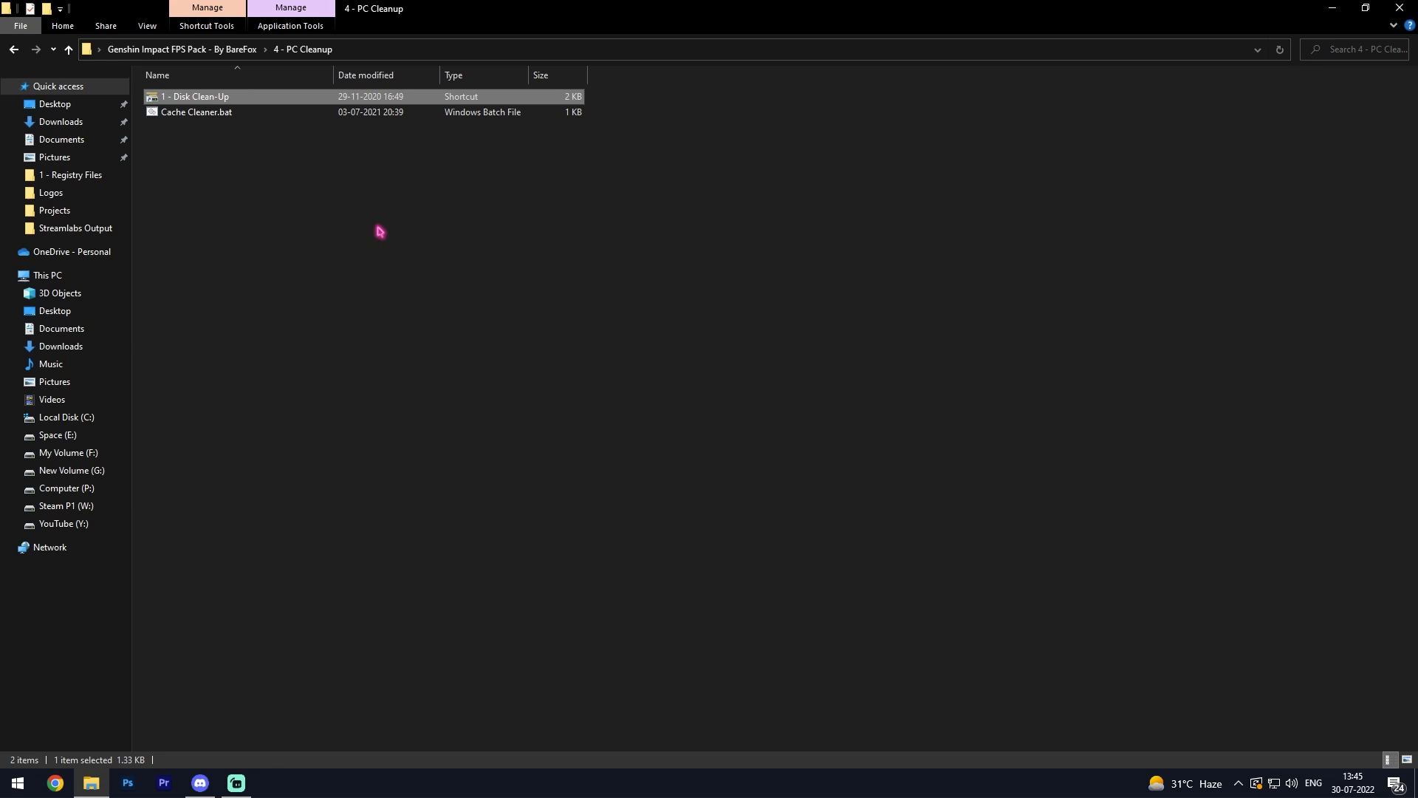
click(197, 112)
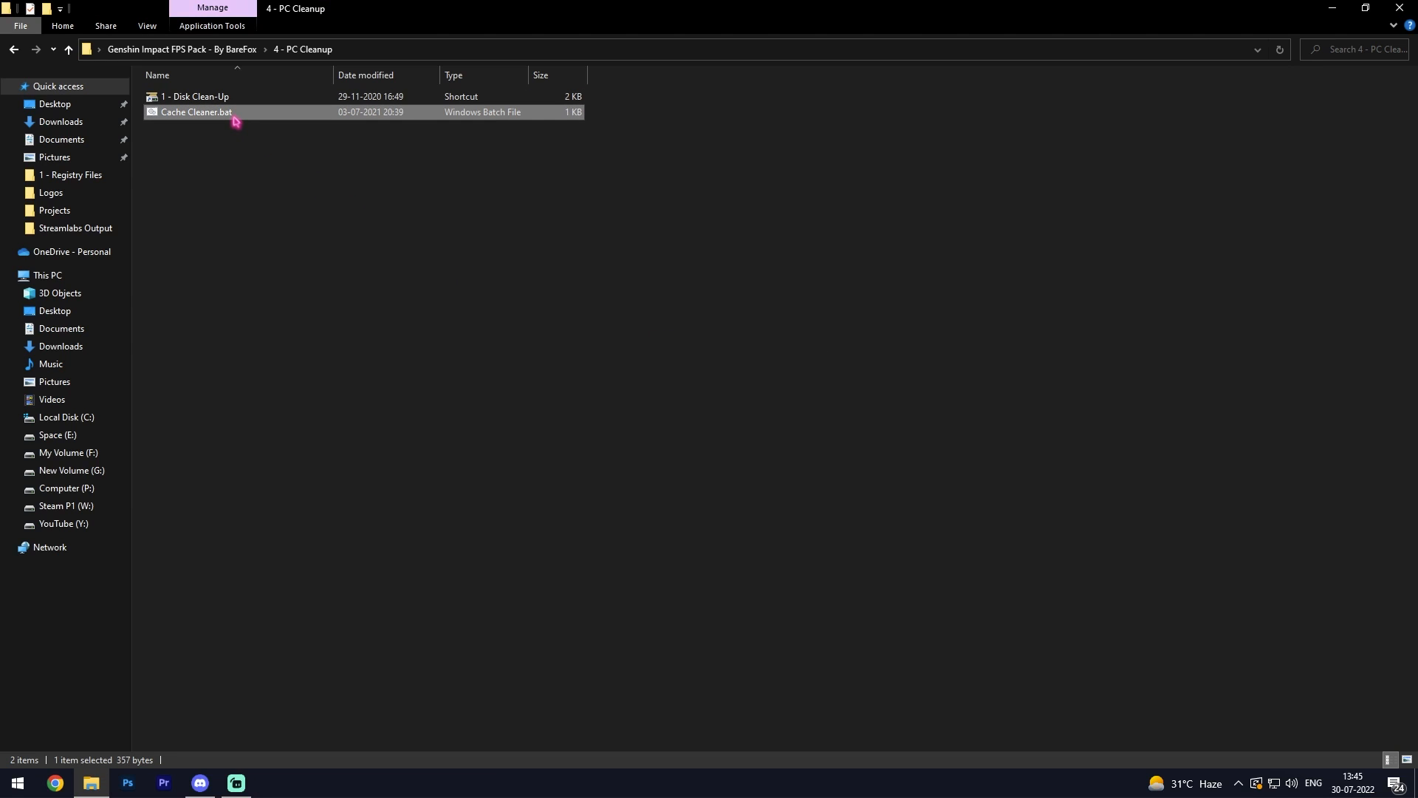
Run Cache Cleaner.bat to delete the temporary files and close Command Prompt
double_click(196, 113)
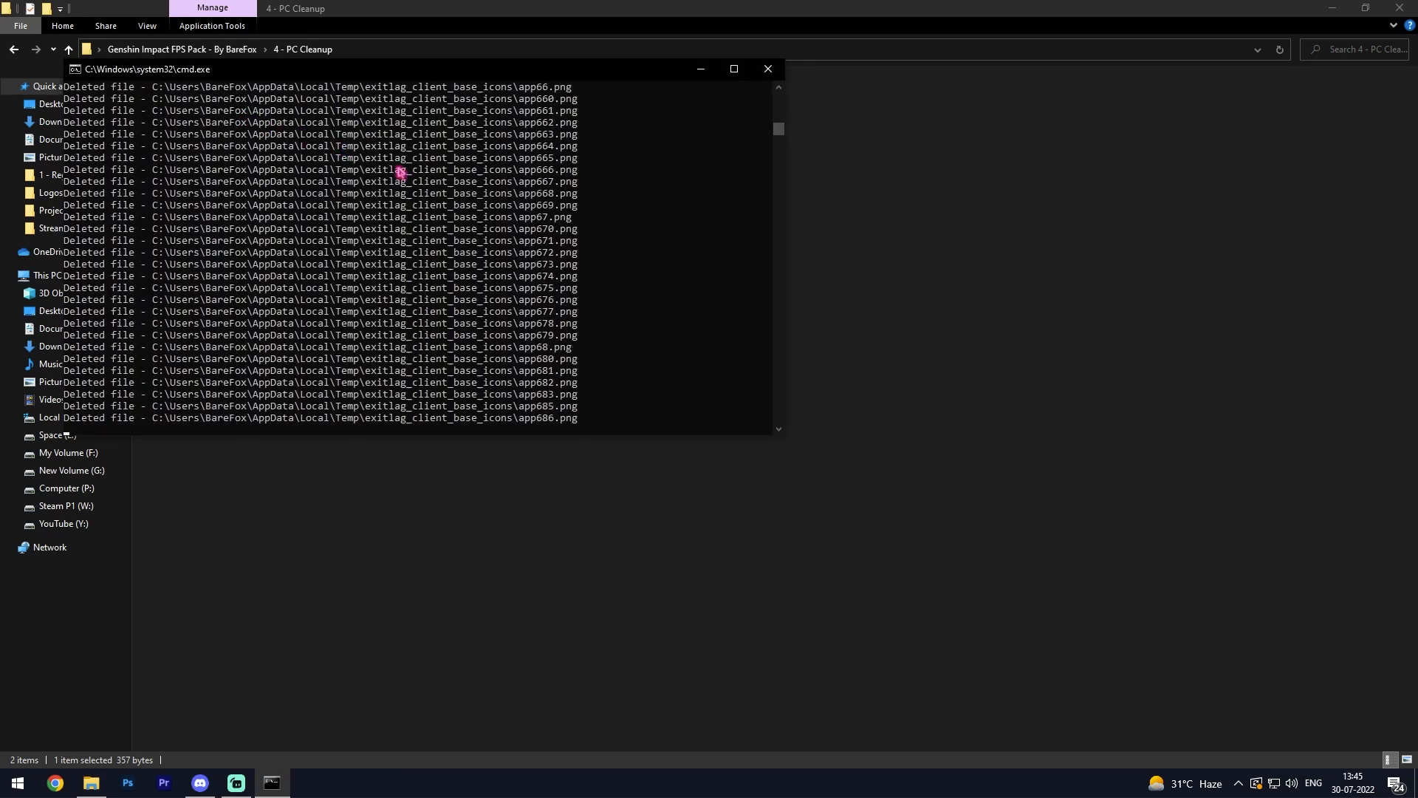
click(768, 68)
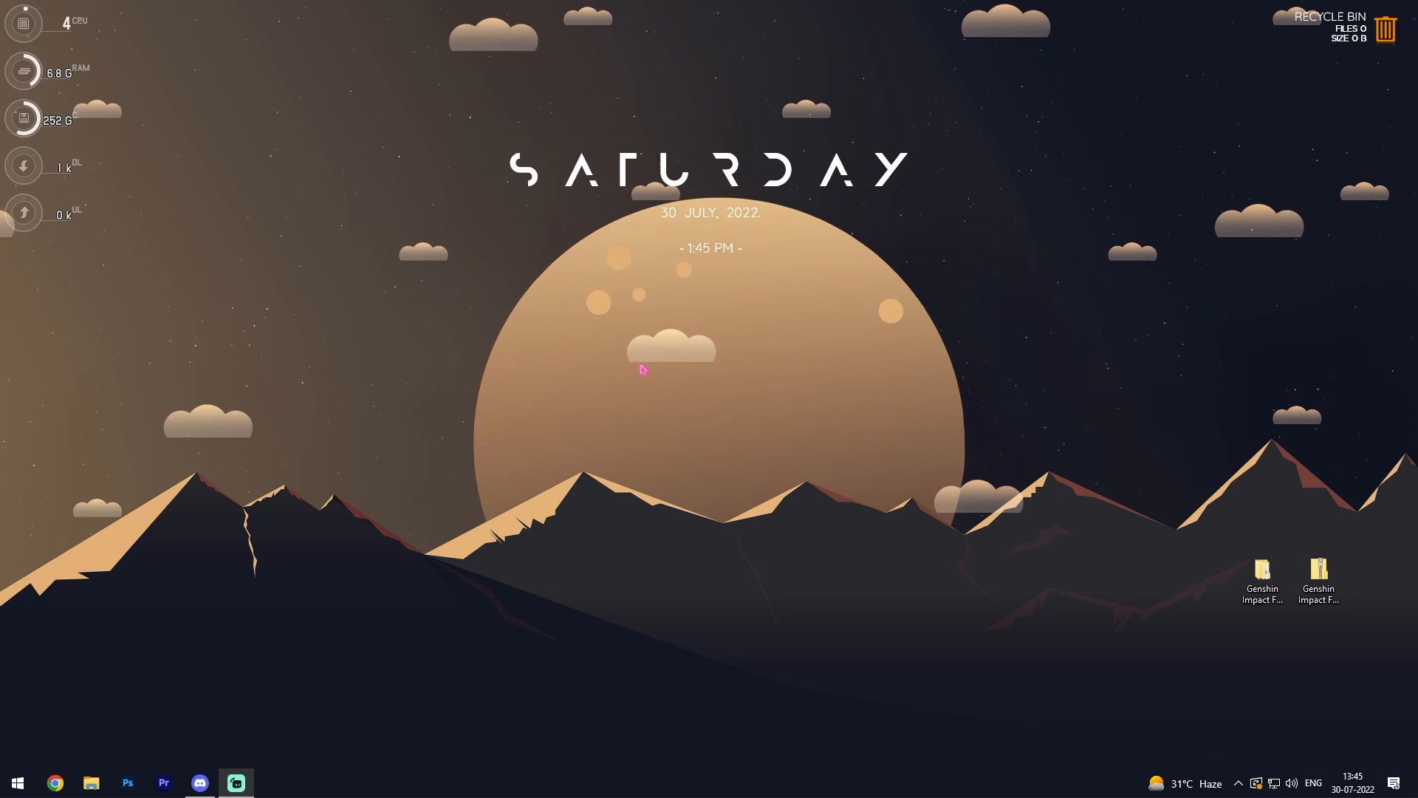
mouse_move(169, 406)
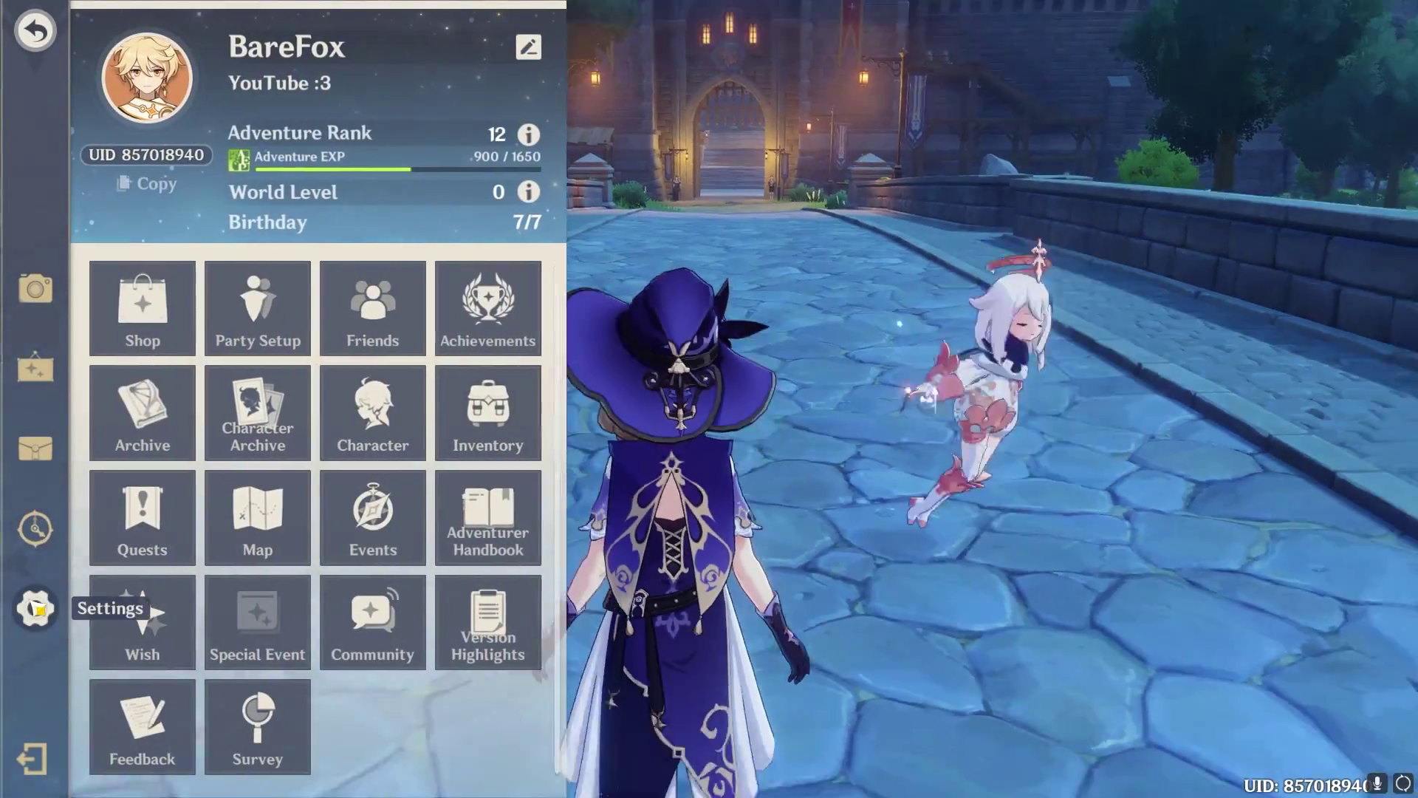
In the game's graphics settings, turn V-Sync off
click(39, 609)
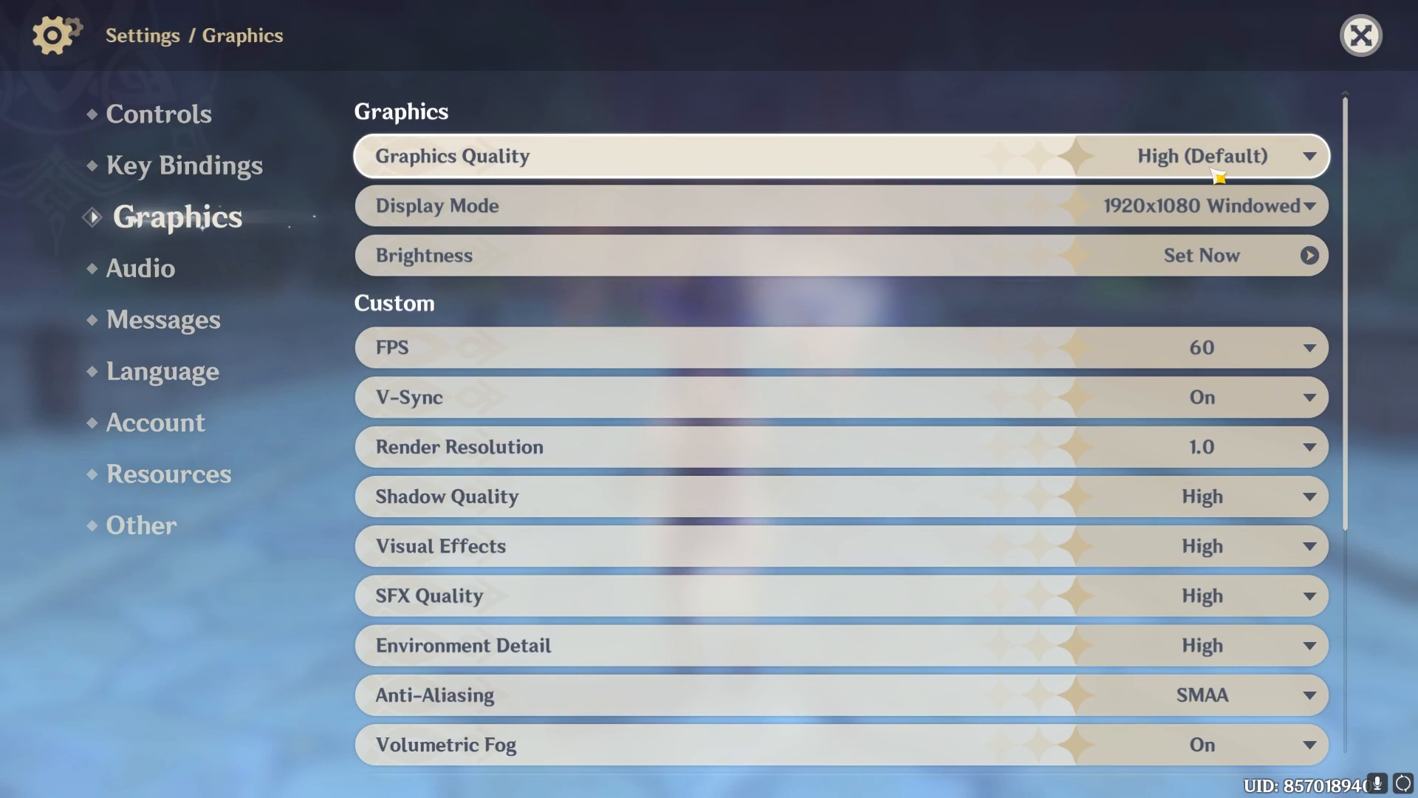
mouse_move(891, 186)
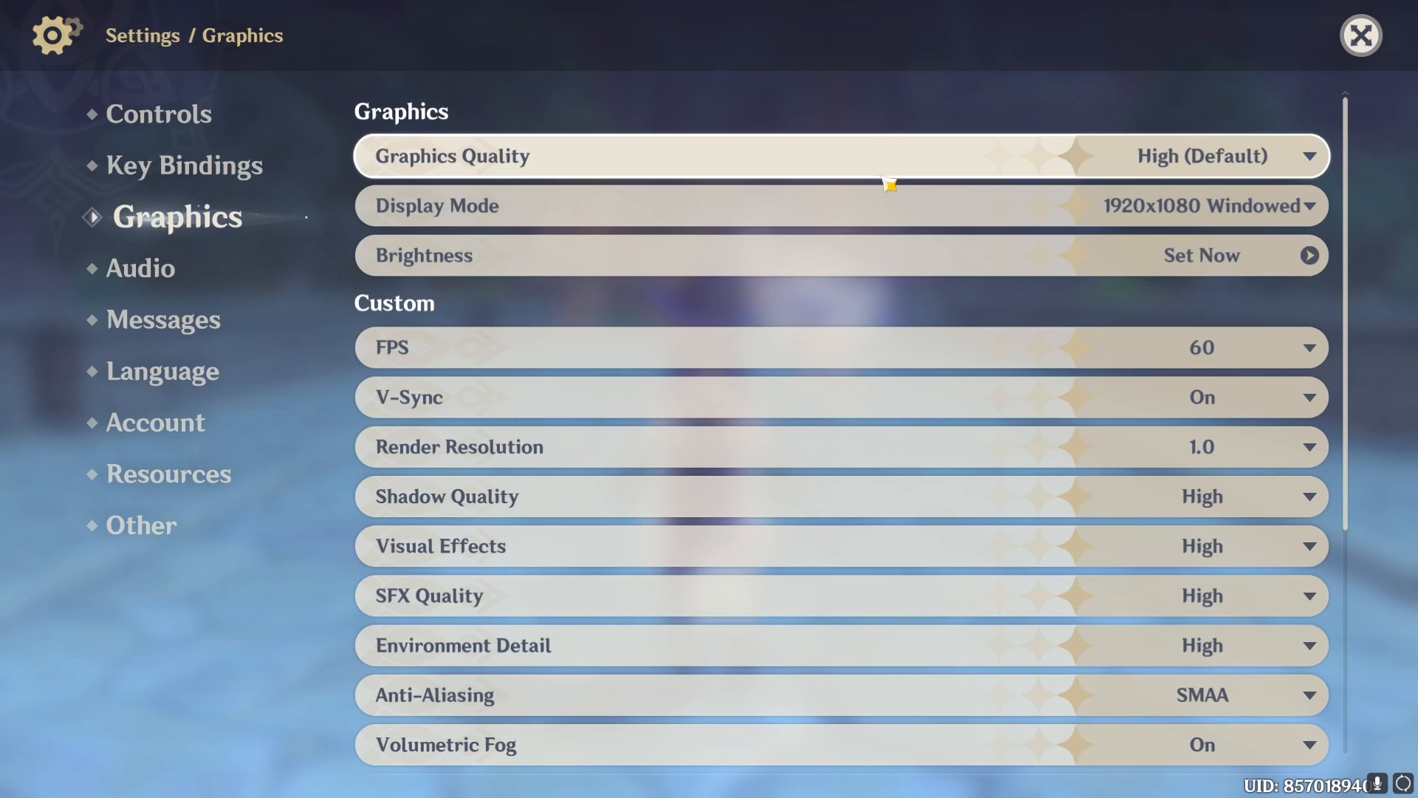
mouse_move(461, 213)
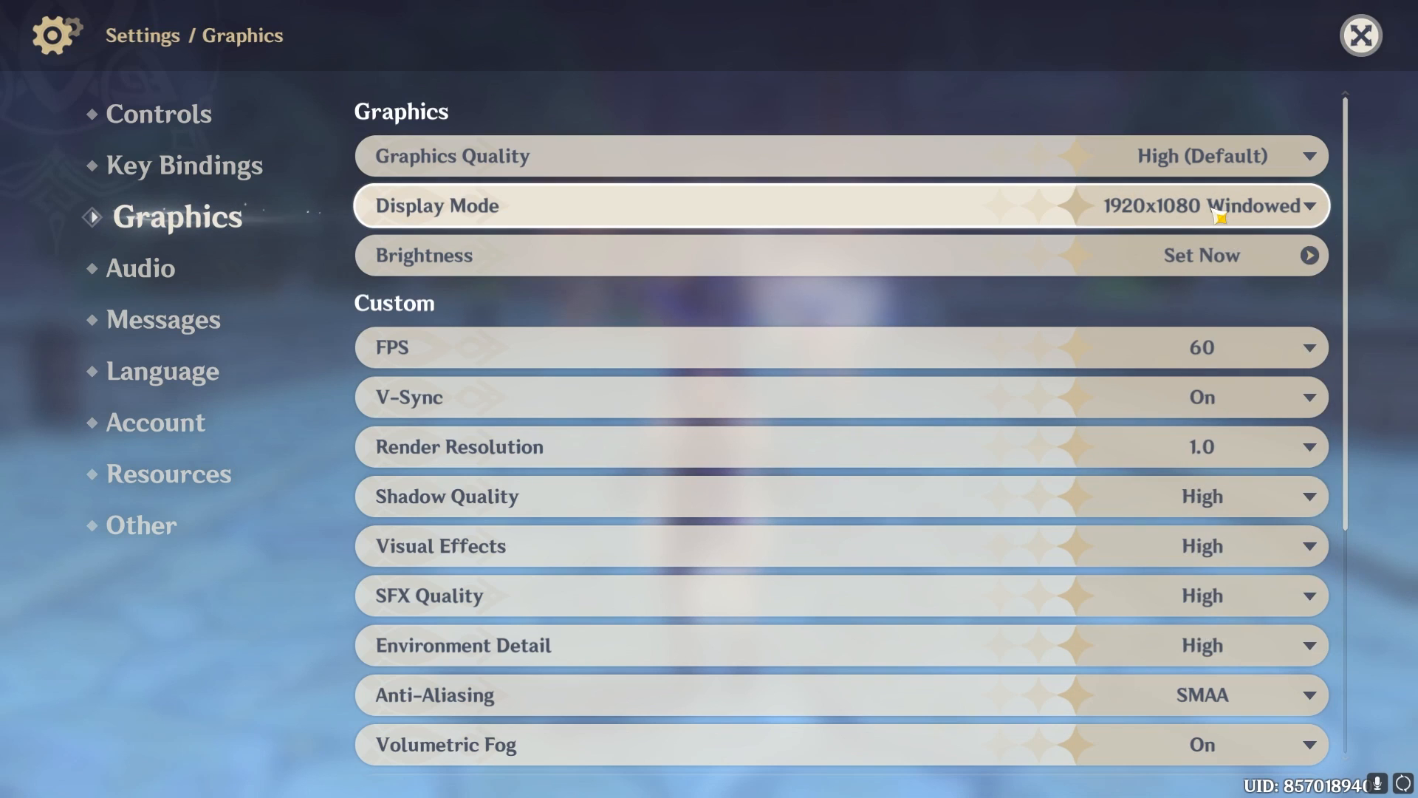
mouse_move(971, 327)
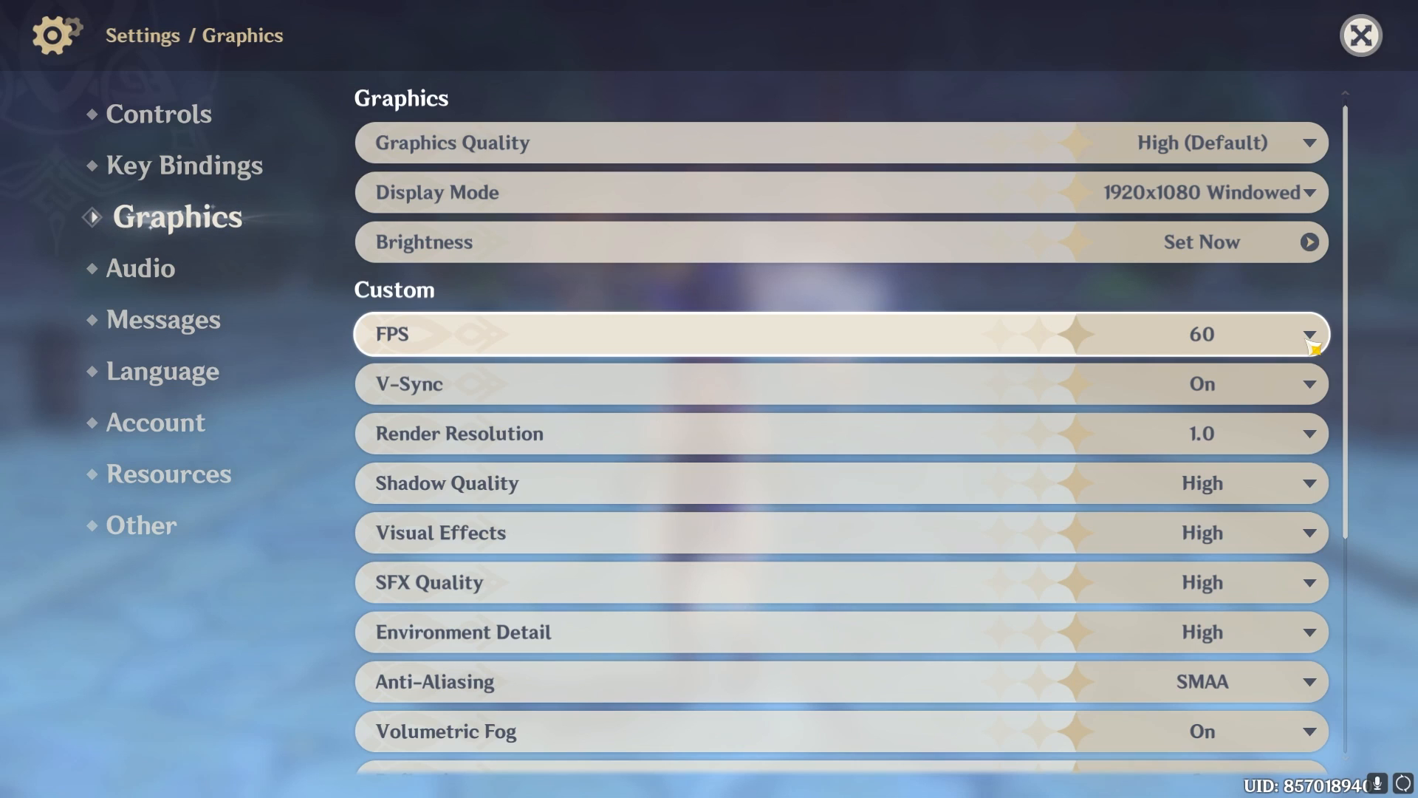
click(1309, 334)
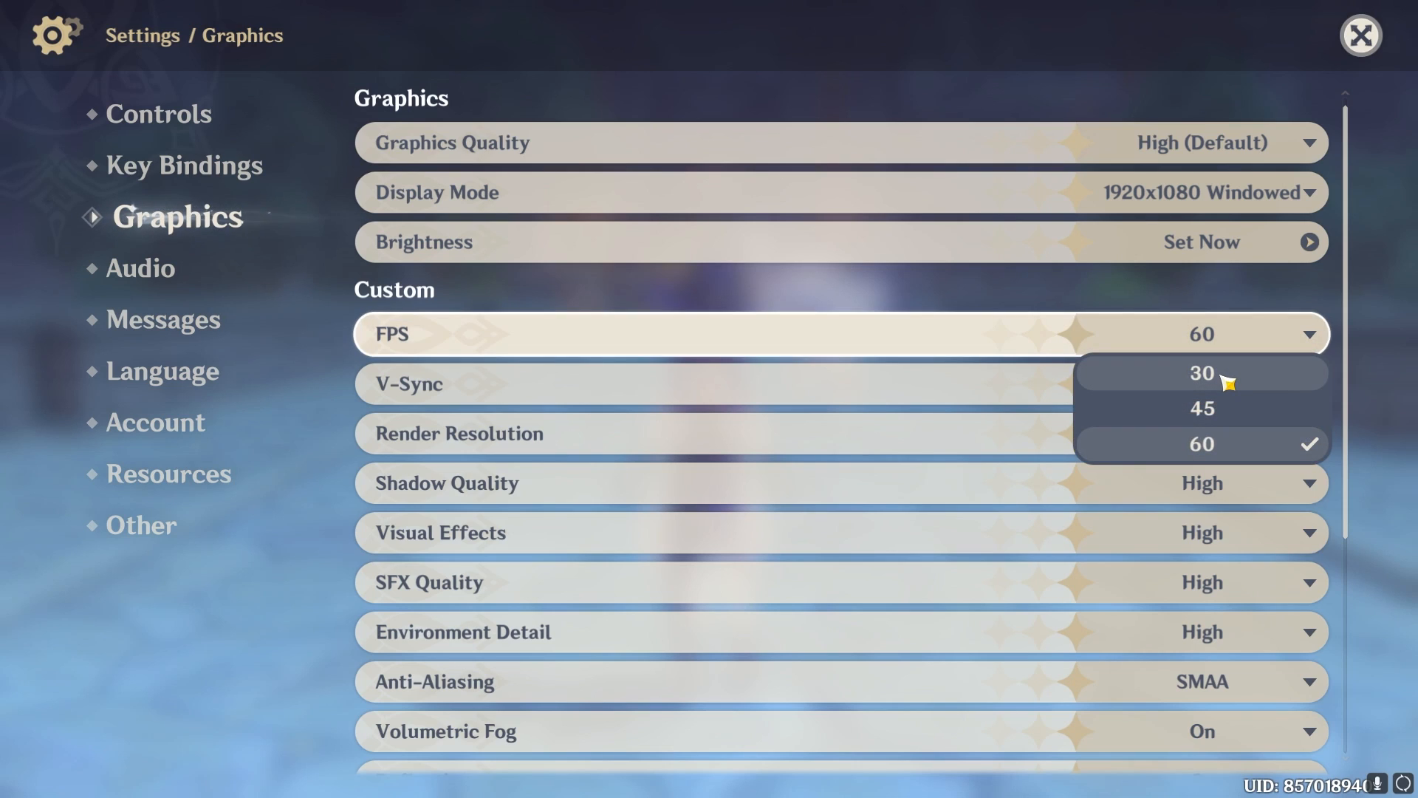
mouse_move(1236, 374)
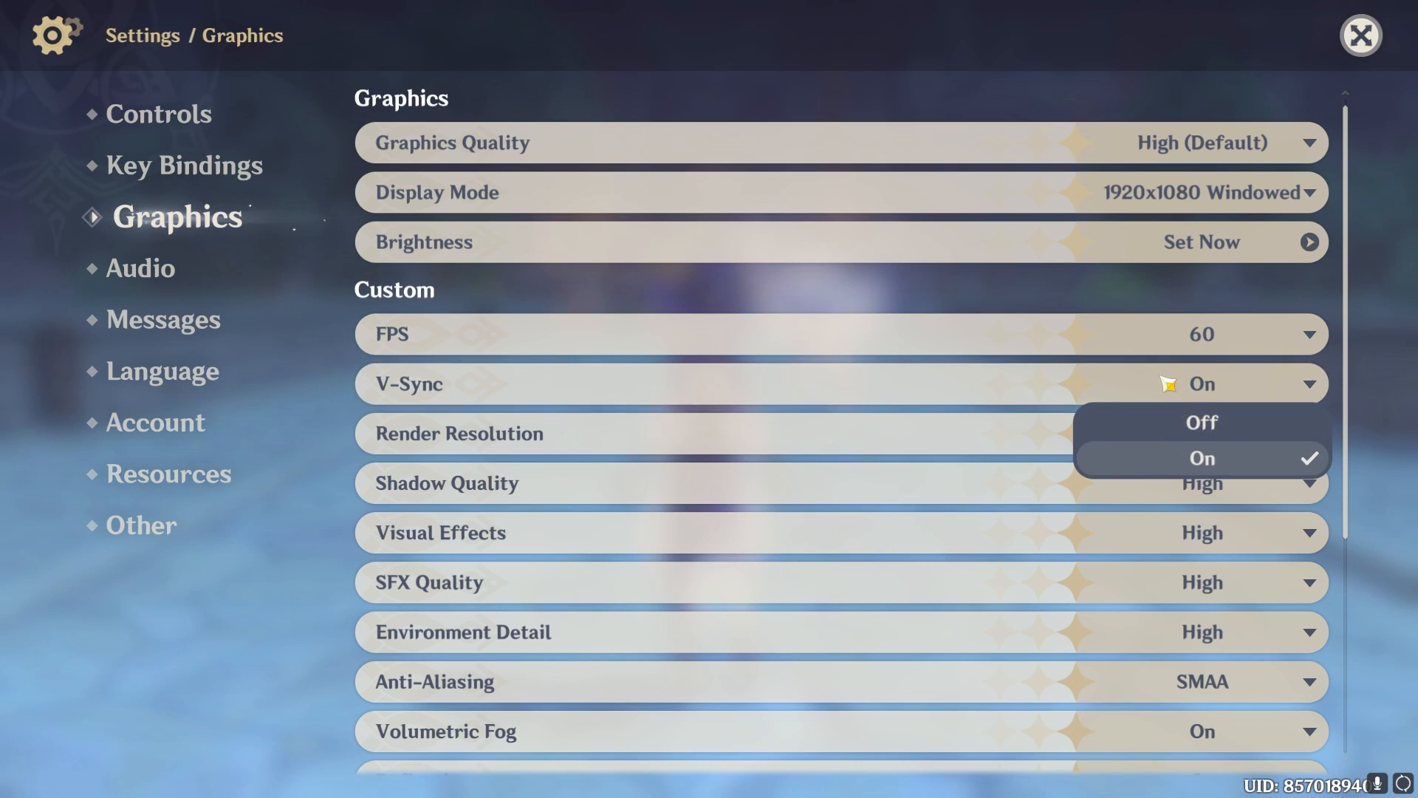
click(1201, 422)
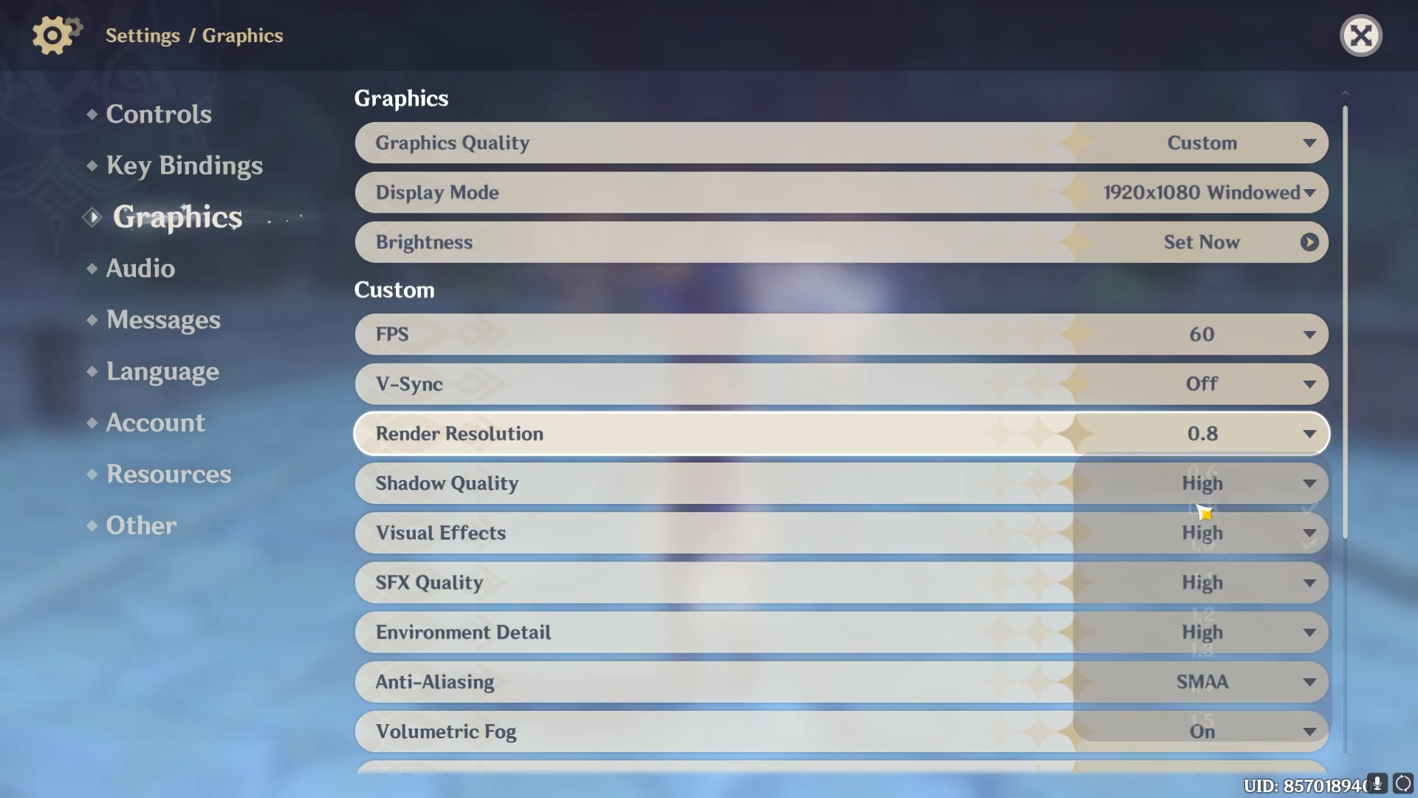
Set Shadow Quality to Lowest and Visual Effects and Environment Detail to Low
click(1310, 483)
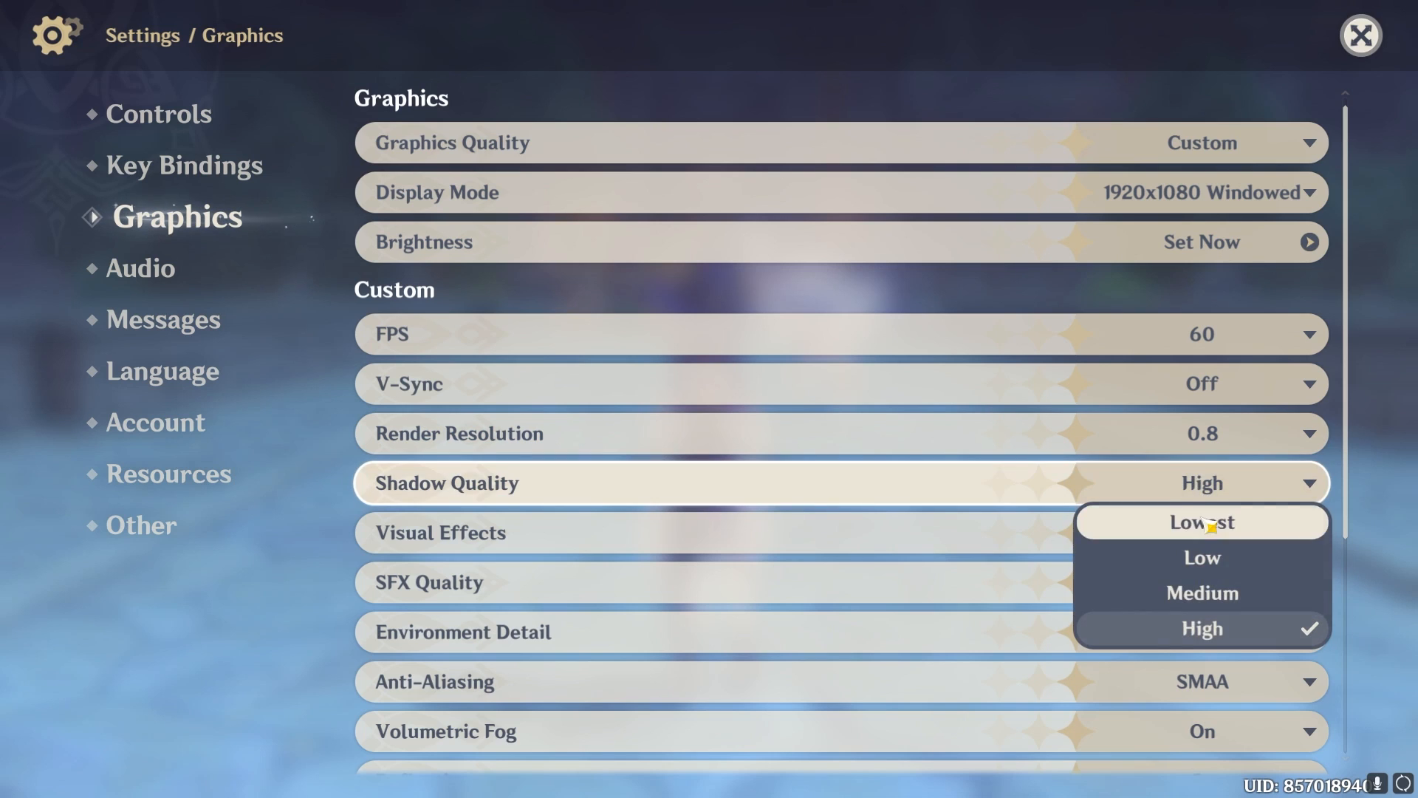
click(1203, 522)
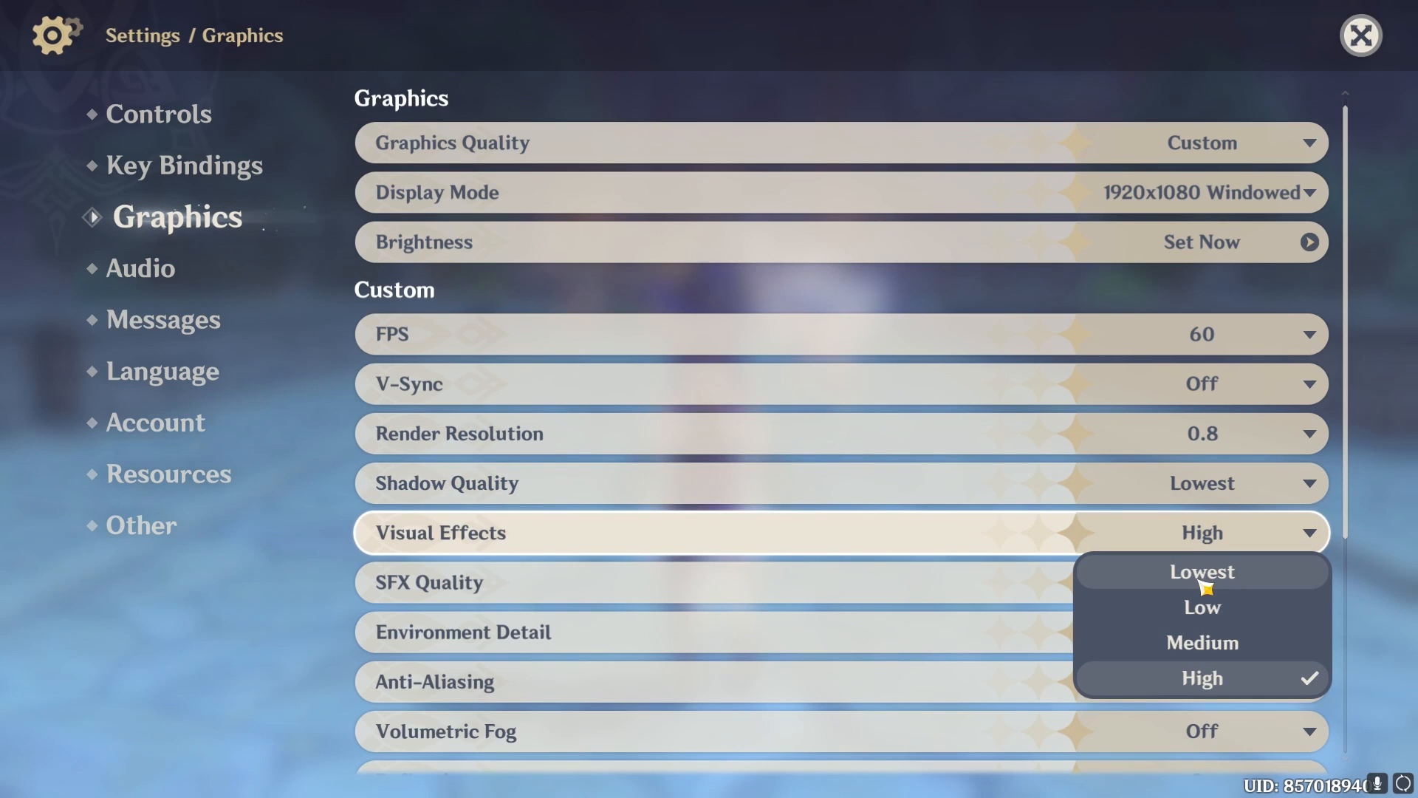
click(1203, 606)
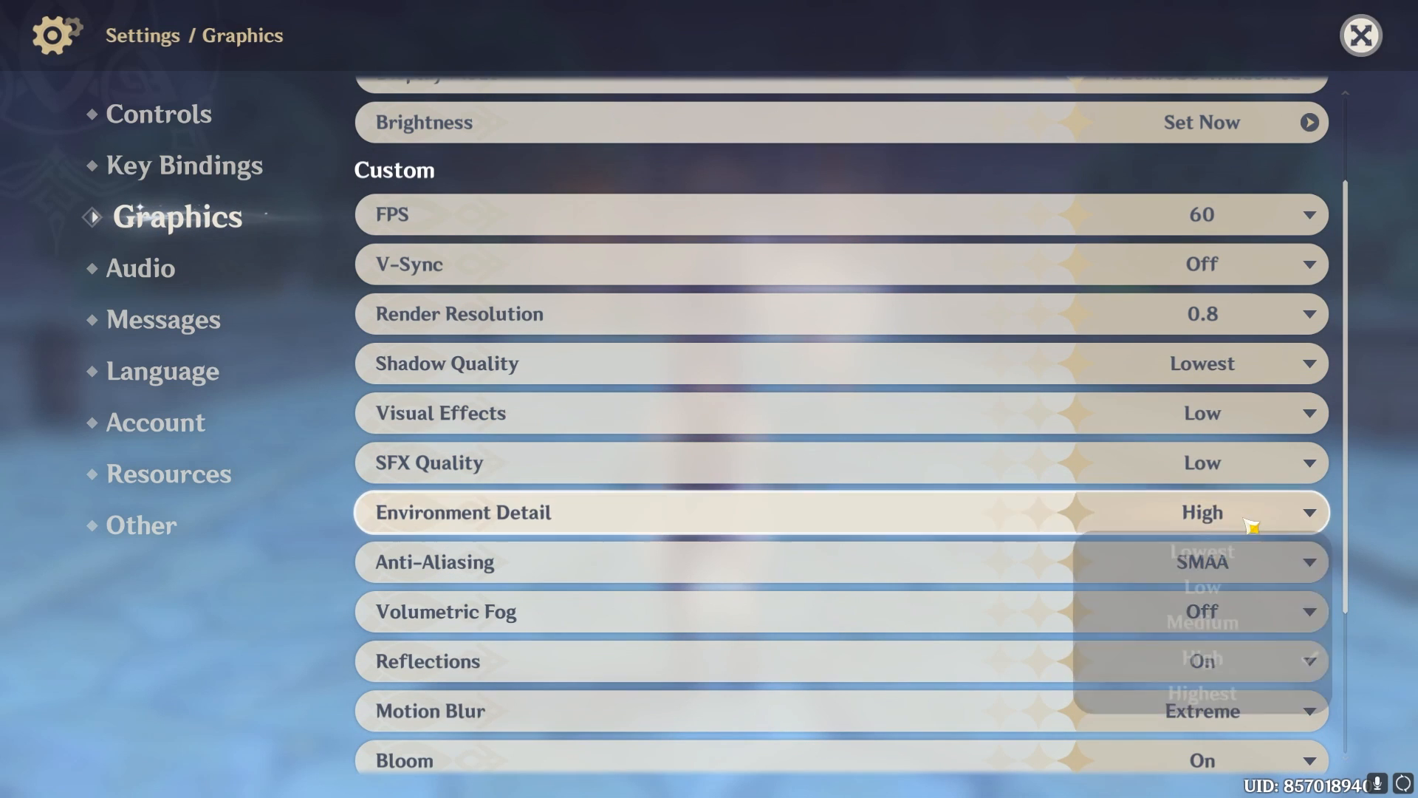
click(1202, 586)
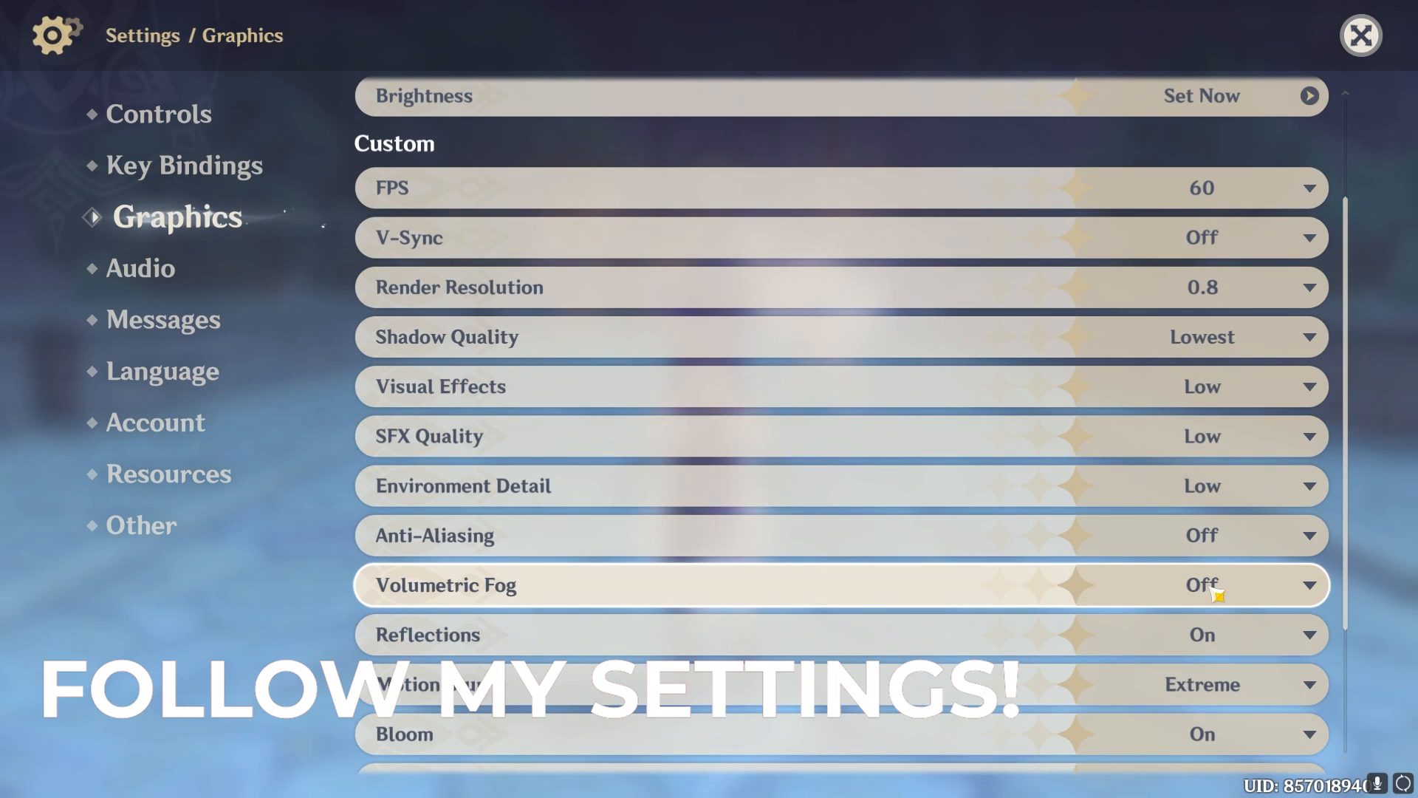
Turn Reflections off, set Crowd Density to Low and Anisotropic Filtering to 1x
click(1203, 635)
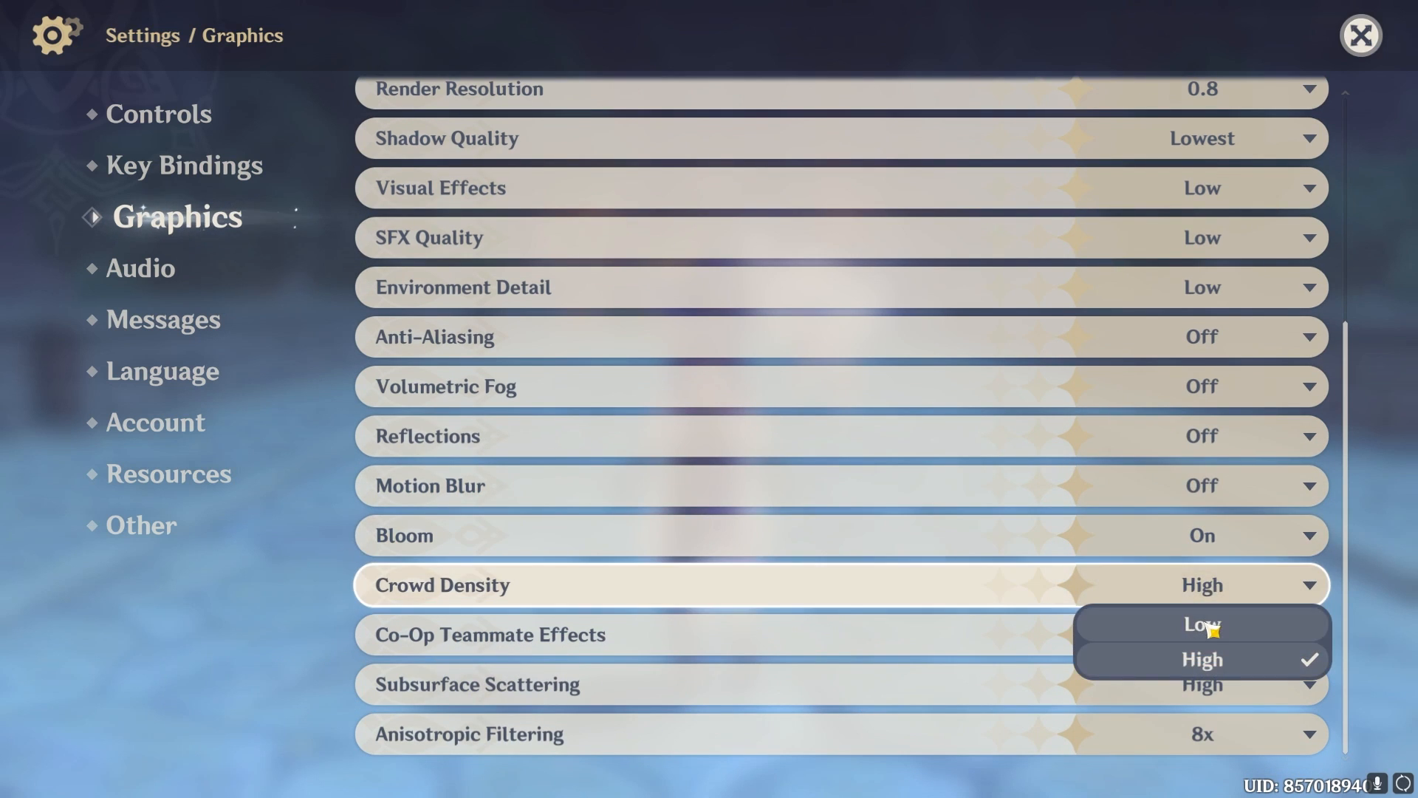
click(1203, 624)
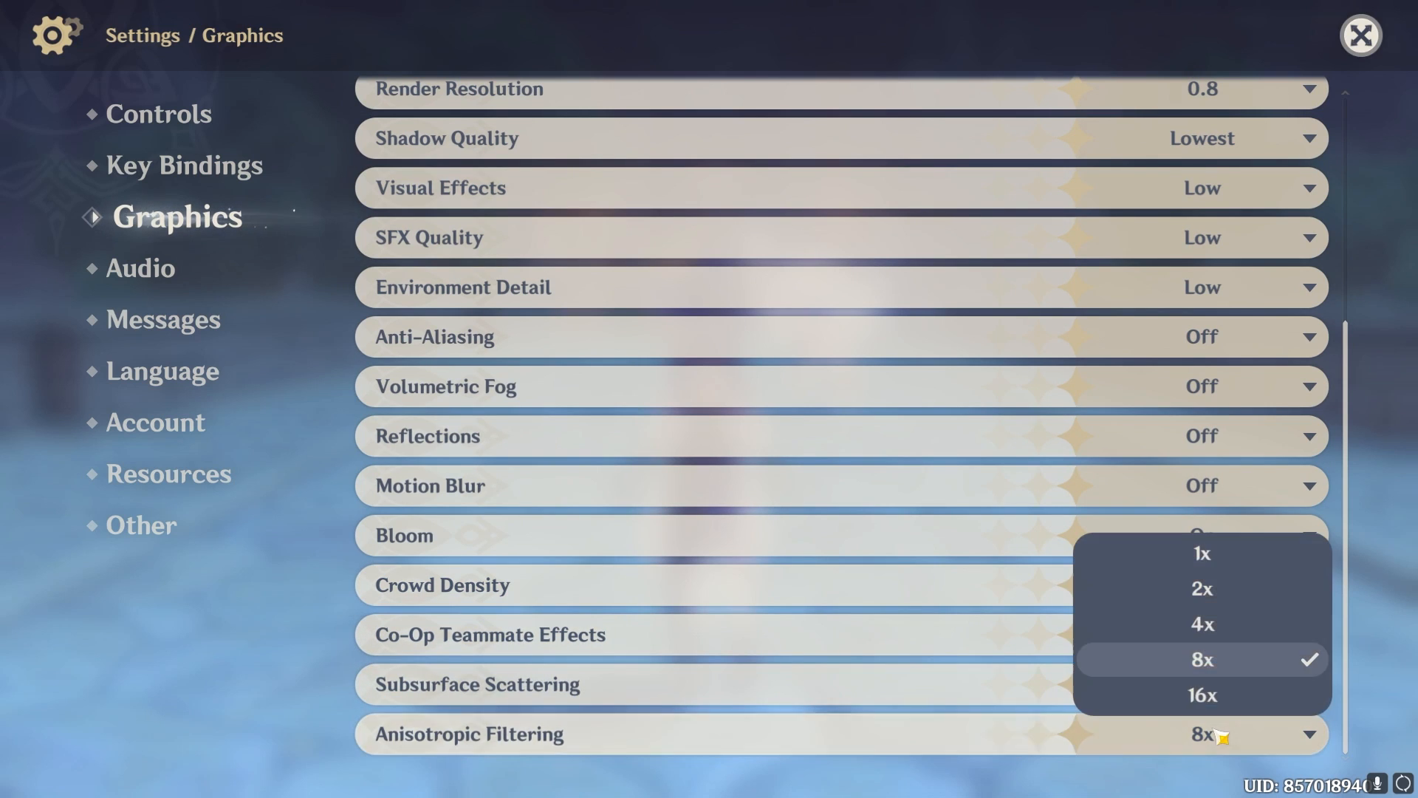
mouse_move(1207, 579)
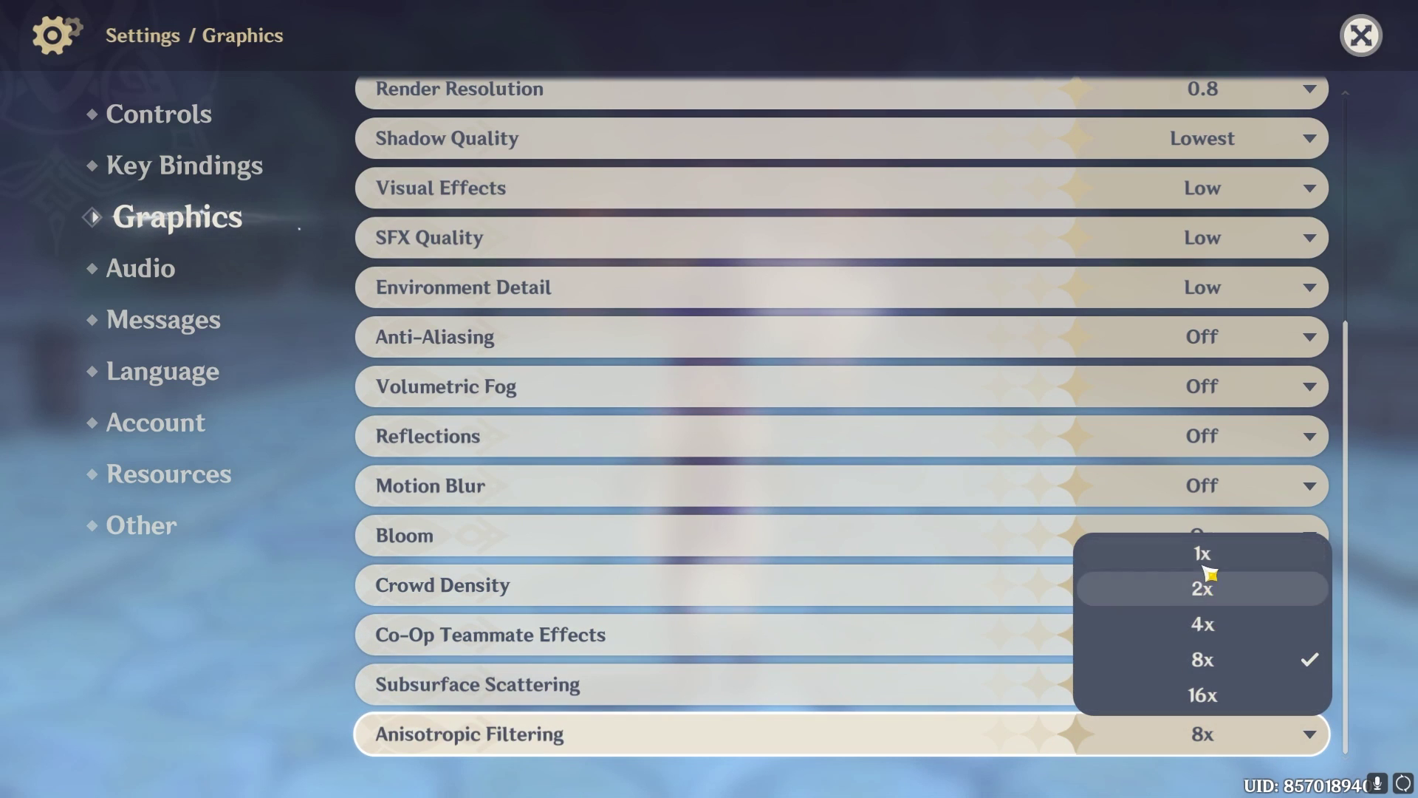
click(1203, 588)
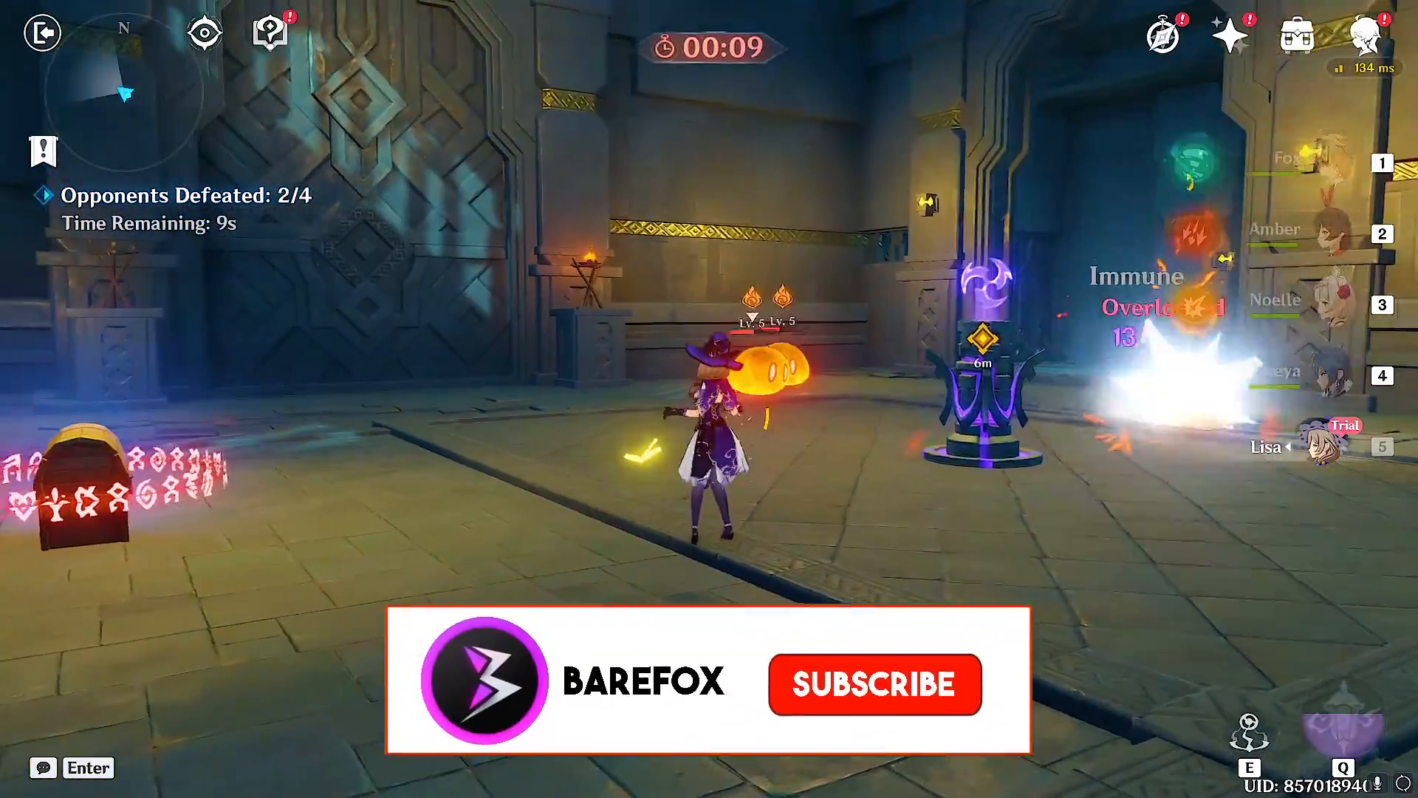
Leave the Settings screen and resume the timed domain fight
click(871, 683)
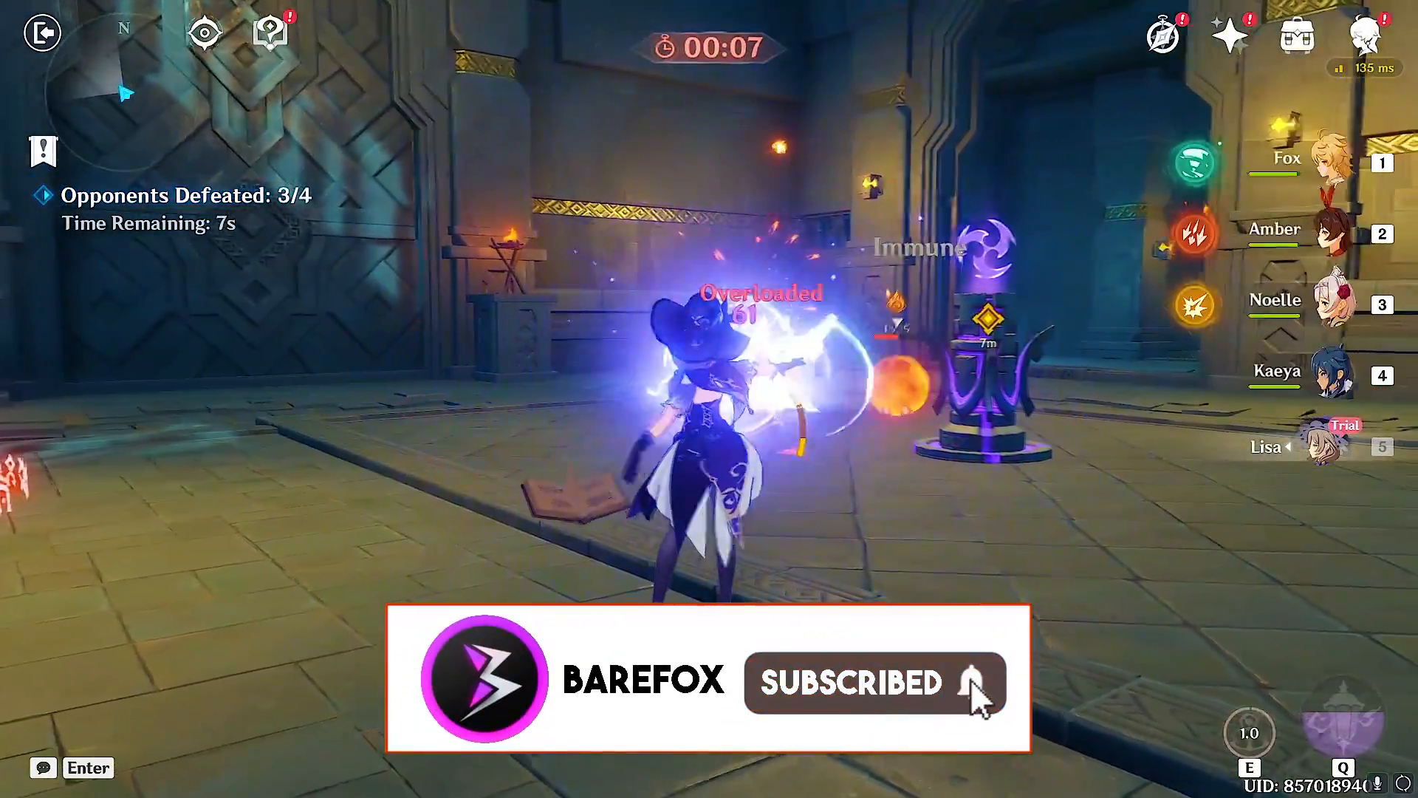